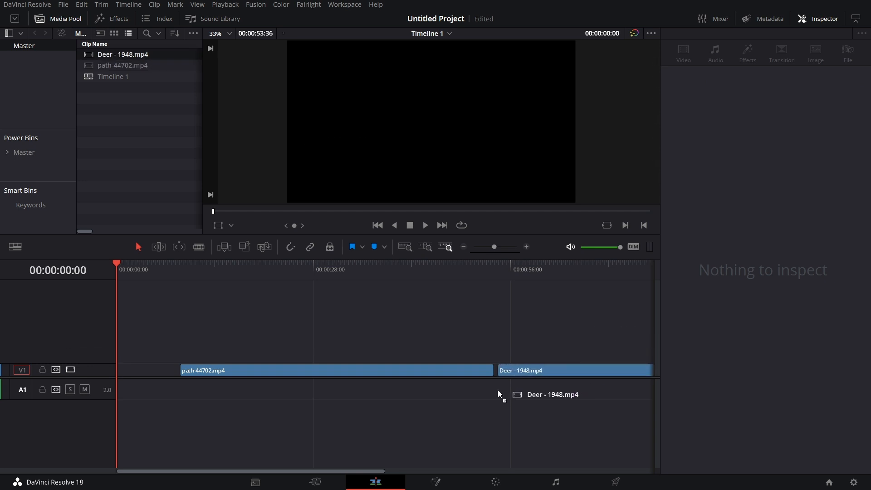
# Place Deer - 1948.mp4 after path-44702.mp4, add a Cross Dissolve, and open it in Fusion
pyautogui.click(117, 18)
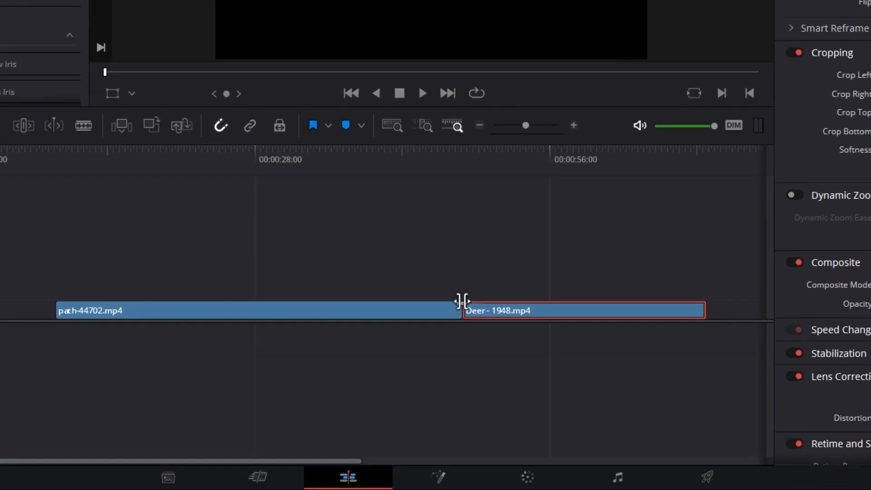
pyautogui.rightClick(462, 303)
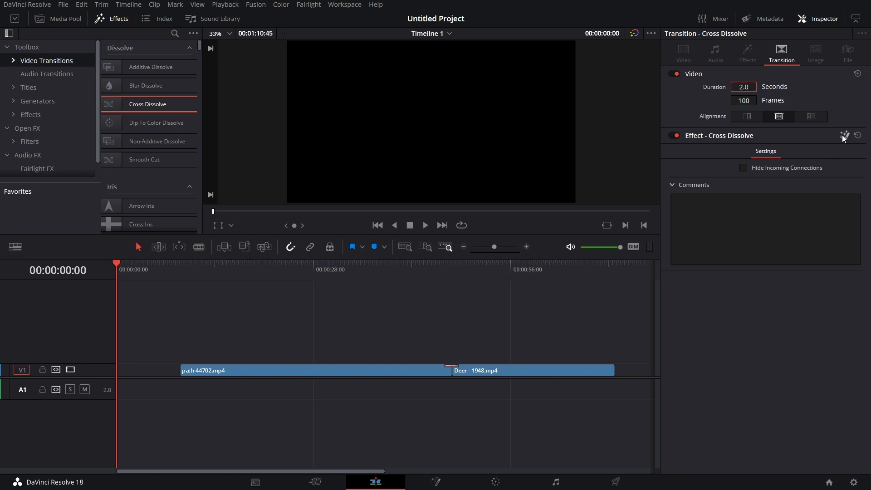
pyautogui.click(436, 482)
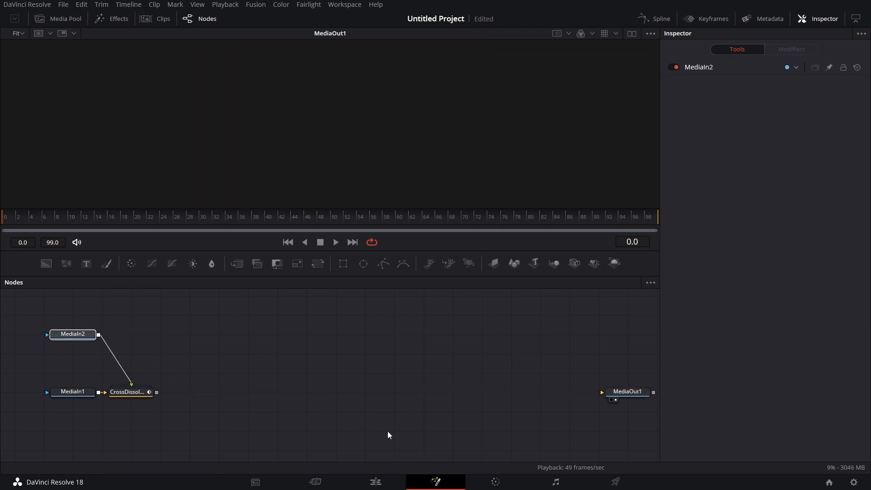
pyautogui.moveTo(125, 395)
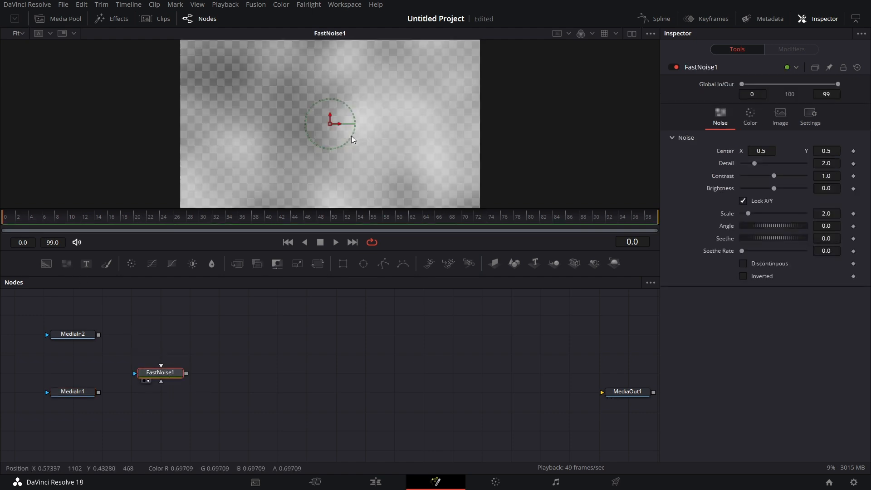
# Review the FastNoise node's Color and Noise settings for soft gray cloudy noise
pyautogui.click(750, 115)
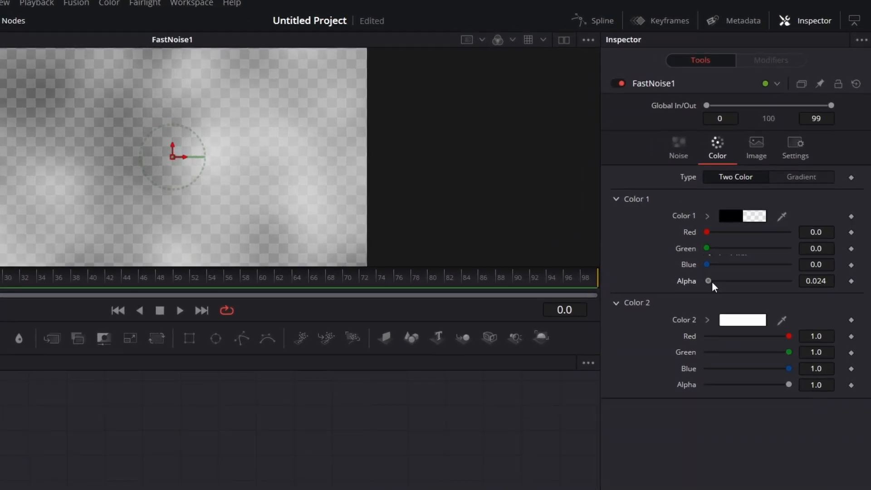
pyautogui.click(679, 147)
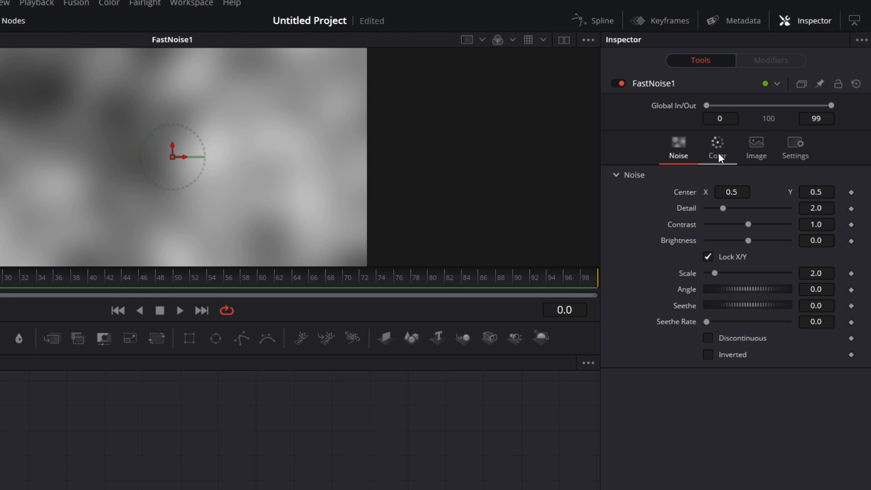
# Colour the Fast Noise with a Radial gradient whose Start X is 0.5
pyautogui.click(717, 147)
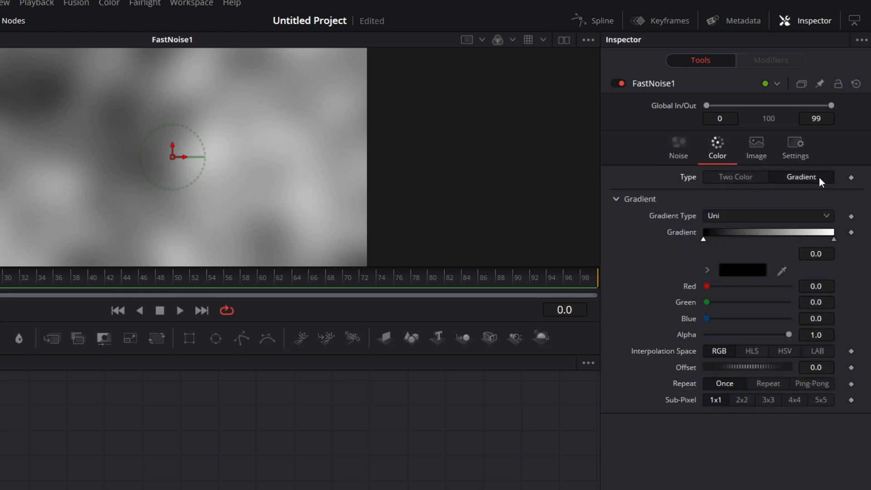
pyautogui.click(769, 215)
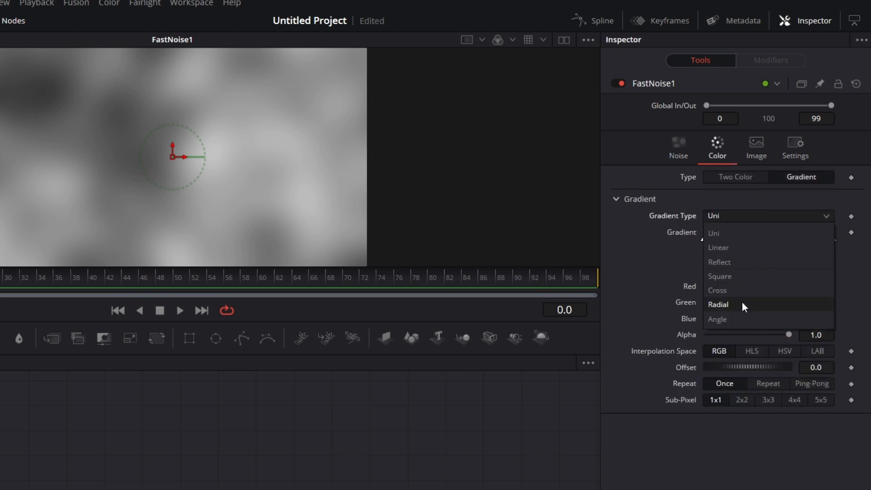
pyautogui.click(718, 304)
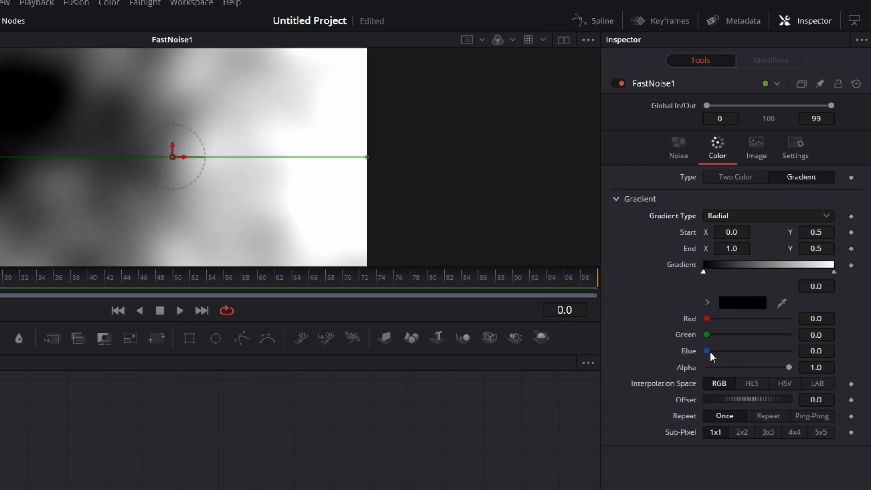
pyautogui.click(731, 232)
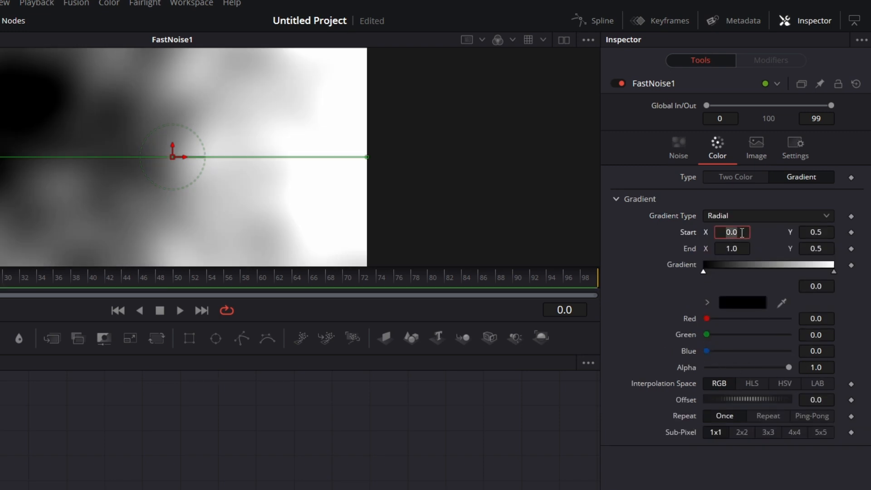
pyautogui.write('0.5')
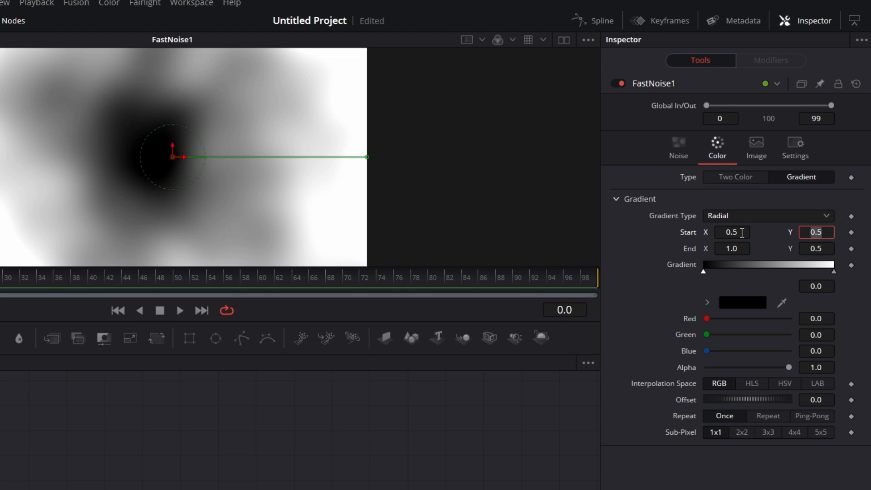
pyautogui.moveTo(860, 291)
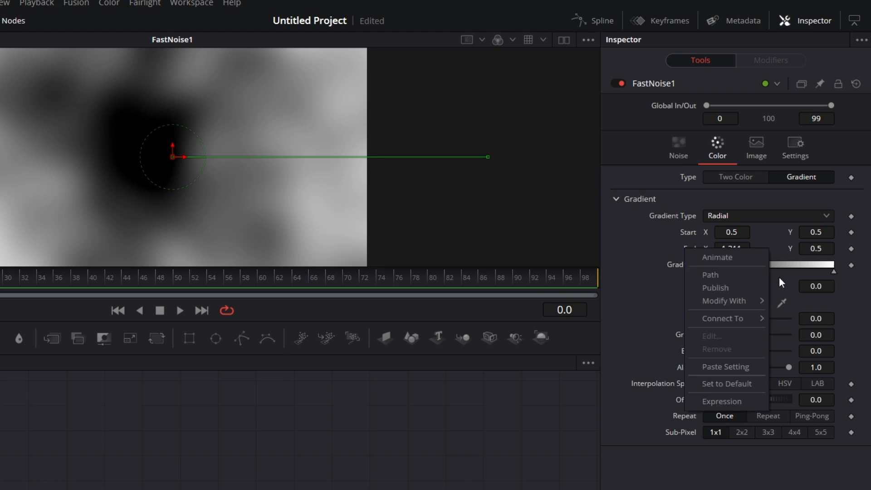
# Drive the gradient End with a path using Anim Curves: offset 0.50, scale 0.75, Sine-in, Expo-out easing
pyautogui.click(625, 426)
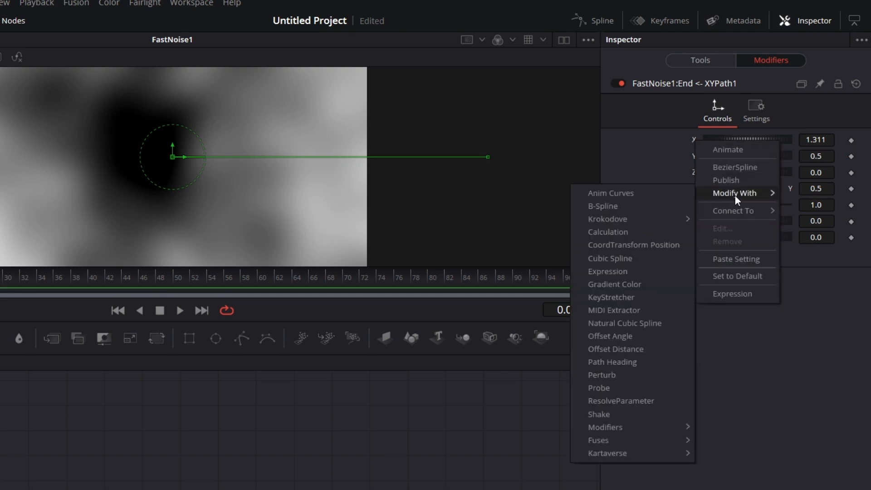
pyautogui.click(610, 193)
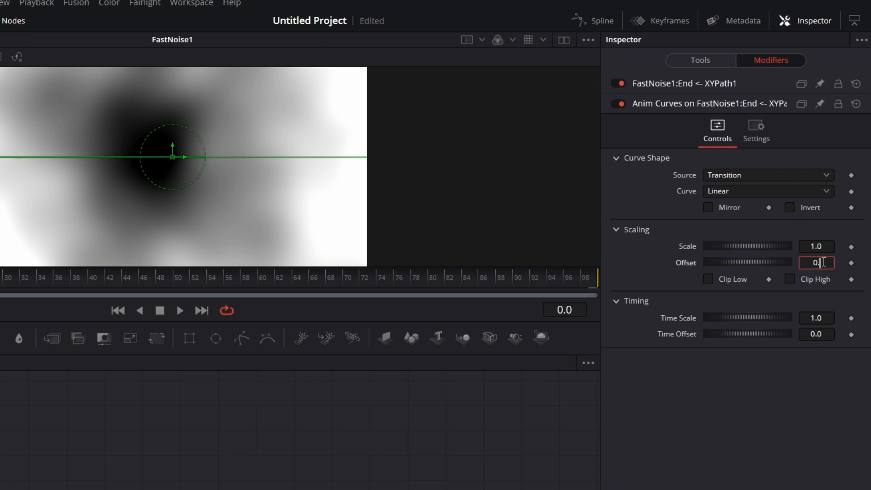
pyautogui.write('0.501')
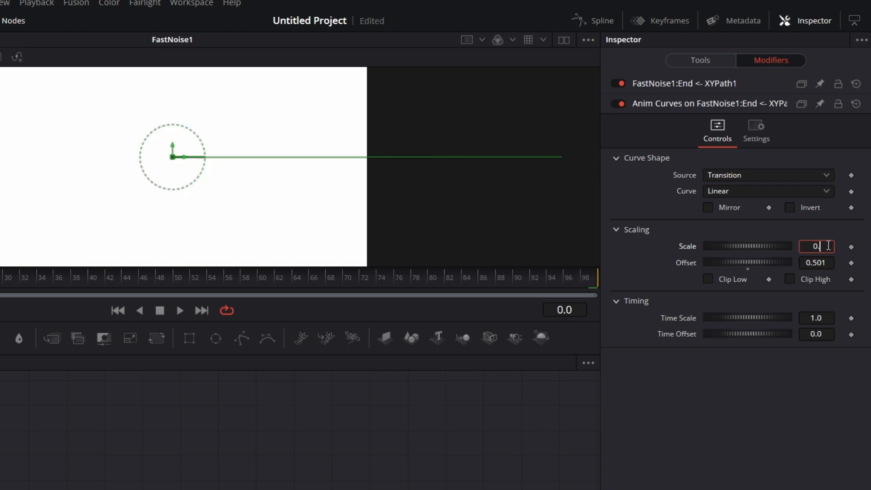
pyautogui.write('0.75')
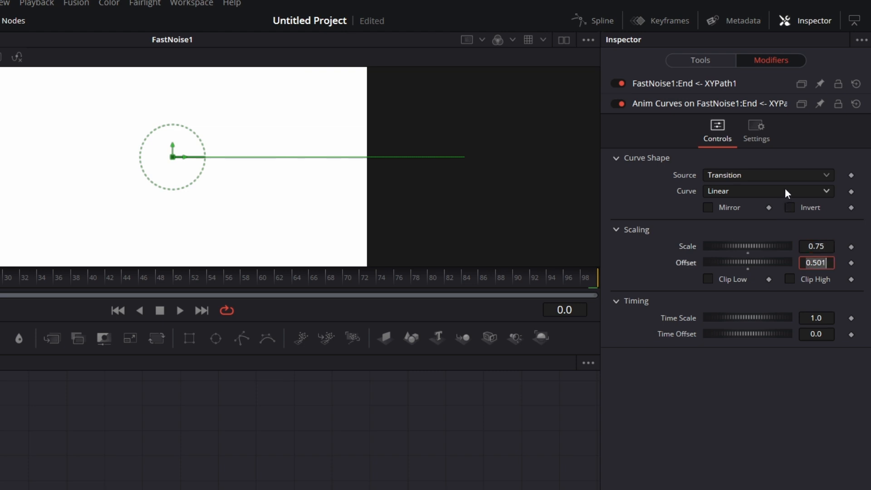
pyautogui.click(768, 191)
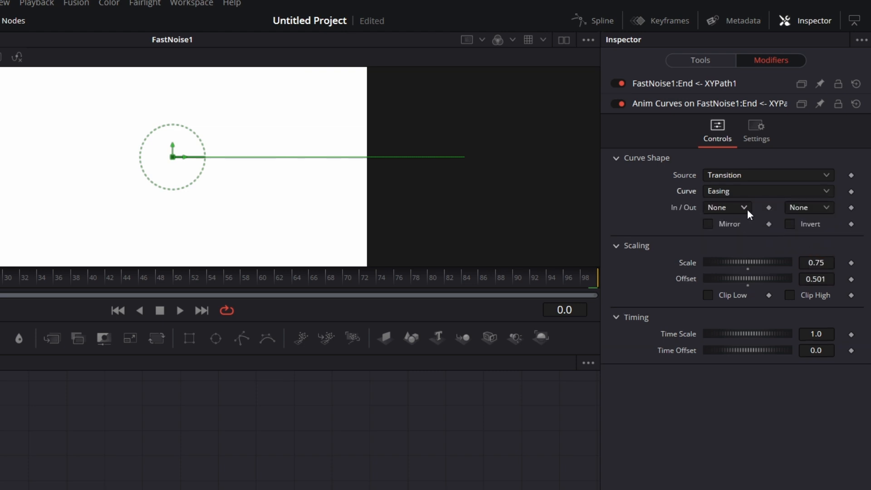
pyautogui.click(809, 207)
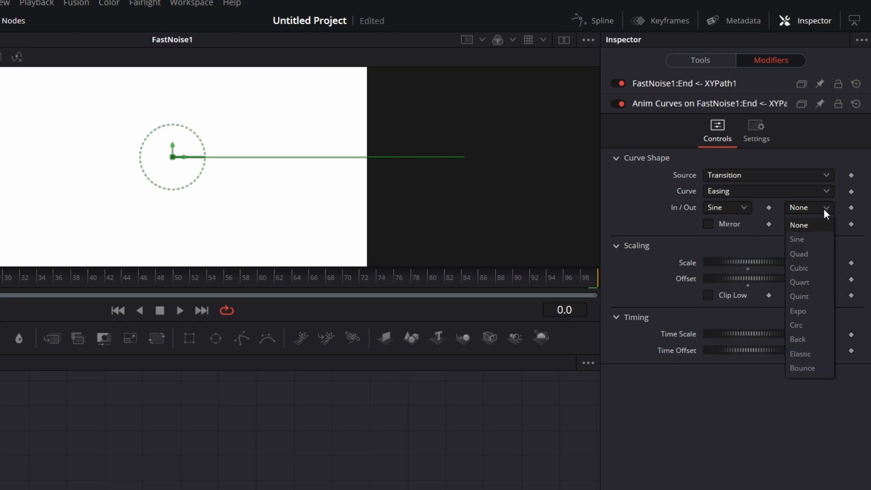
pyautogui.click(799, 311)
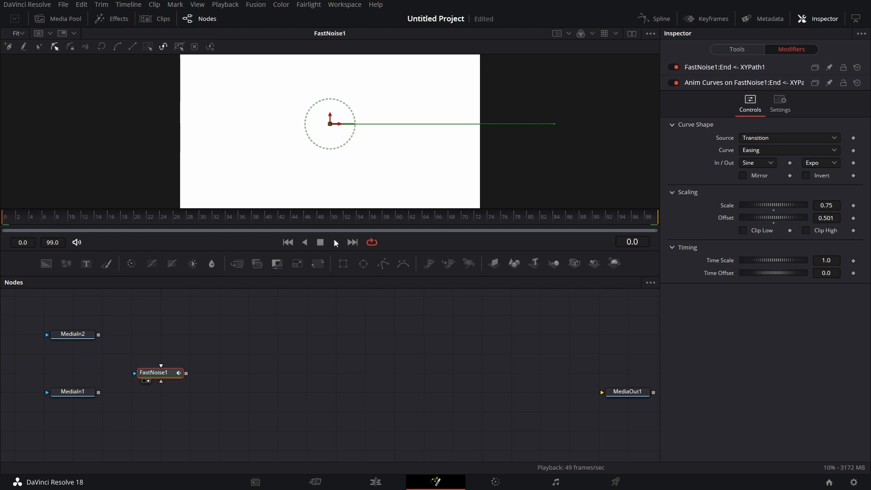
# Add Bitmap1 fed by FastNoise1 and choose its mask source channel
pyautogui.click(335, 242)
pyautogui.write('bit')
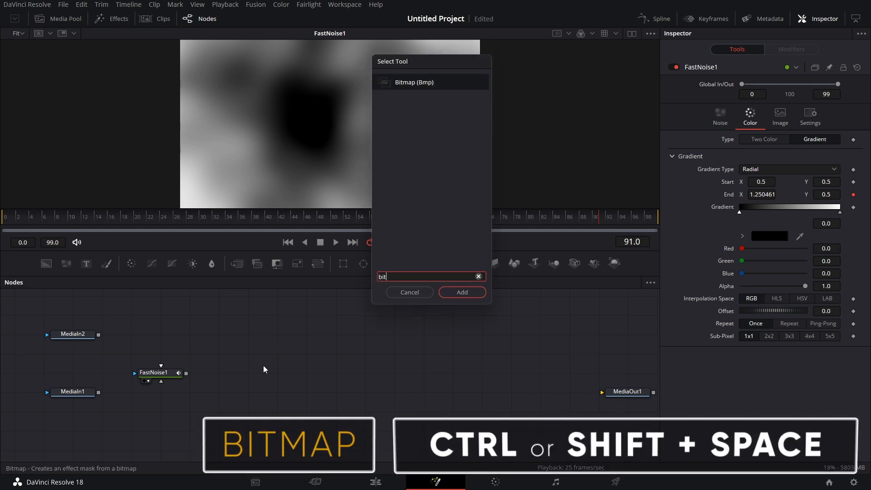
pyautogui.click(461, 292)
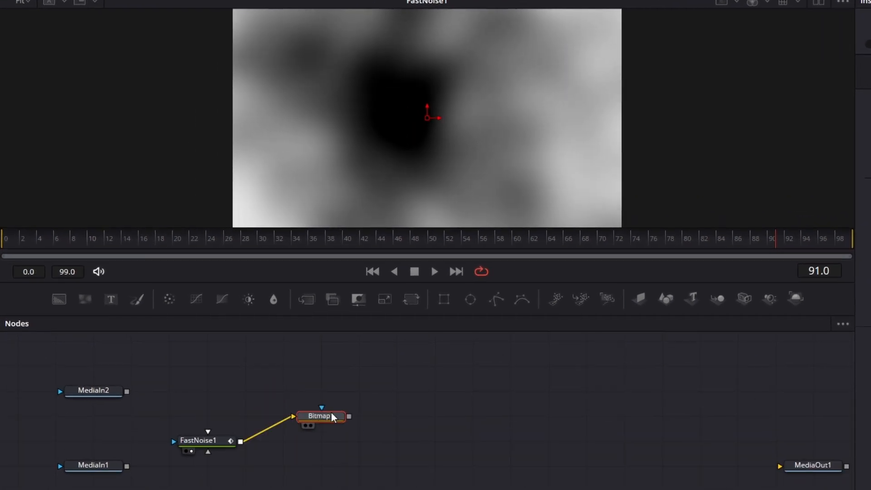
pyautogui.click(322, 416)
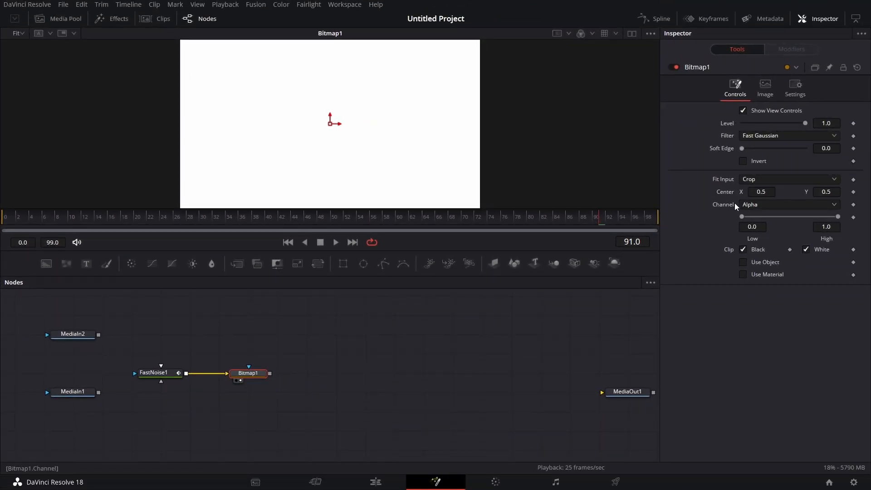
pyautogui.click(789, 203)
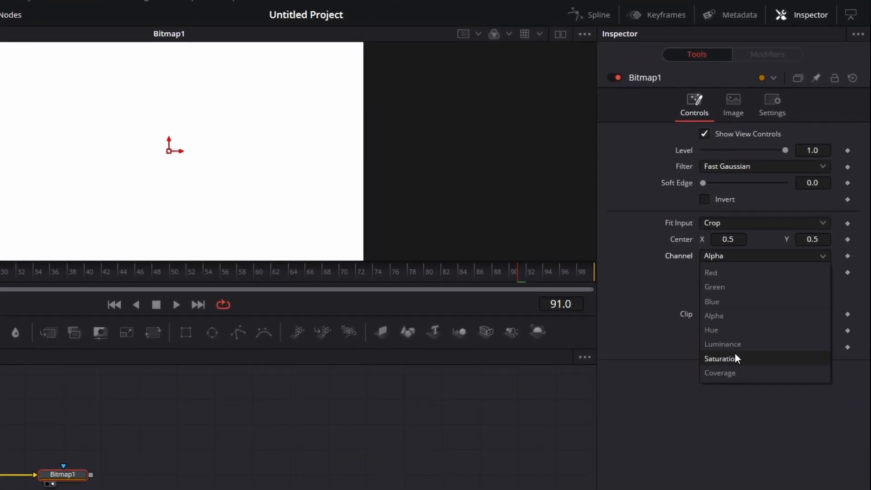
pyautogui.click(723, 344)
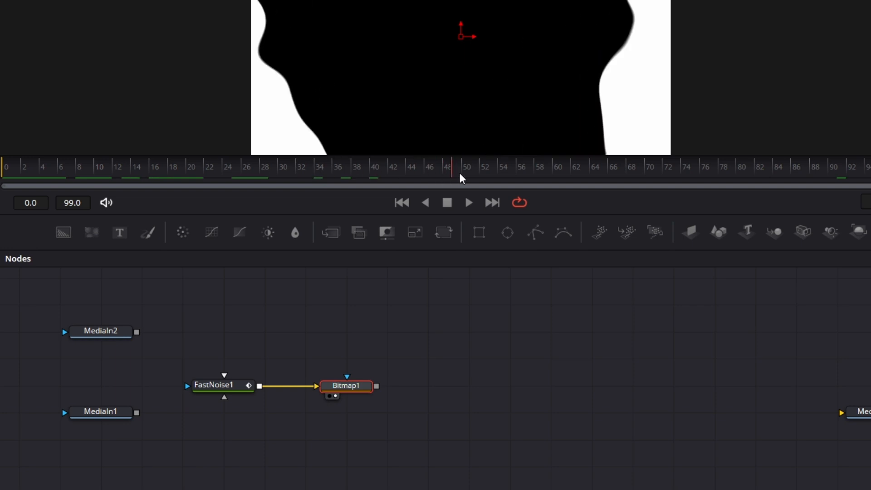
pyautogui.click(158, 166)
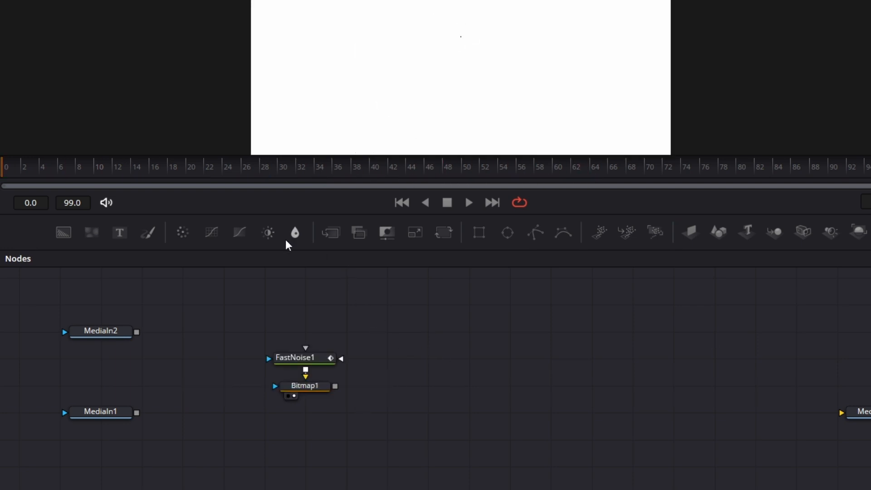
# Add Blur1 after the Bitmap and set its Blur Size to 10
pyautogui.click(295, 232)
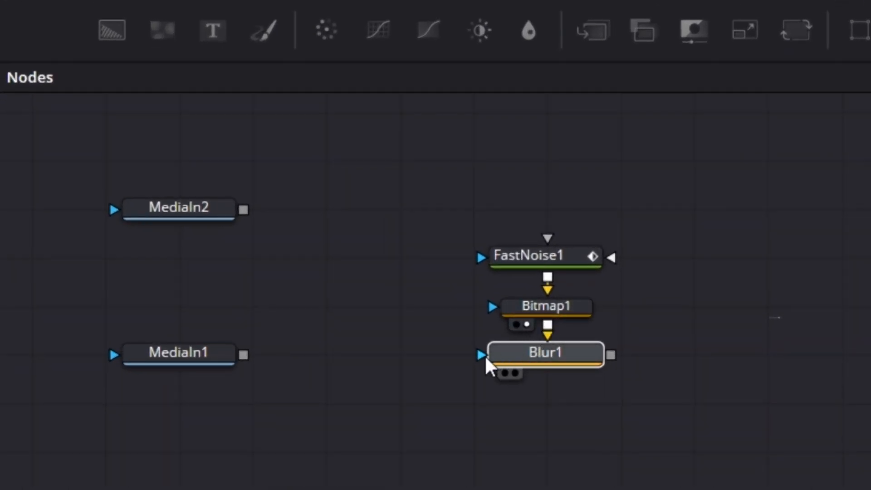
pyautogui.moveTo(582, 350)
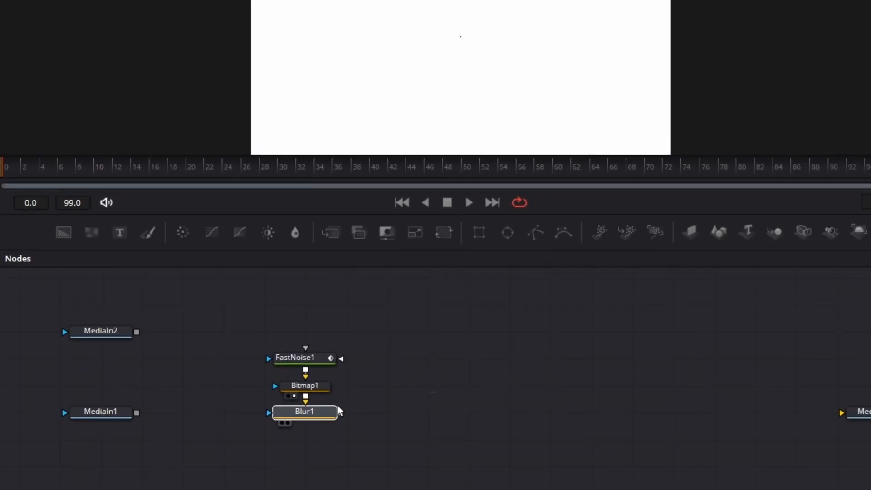
pyautogui.click(305, 411)
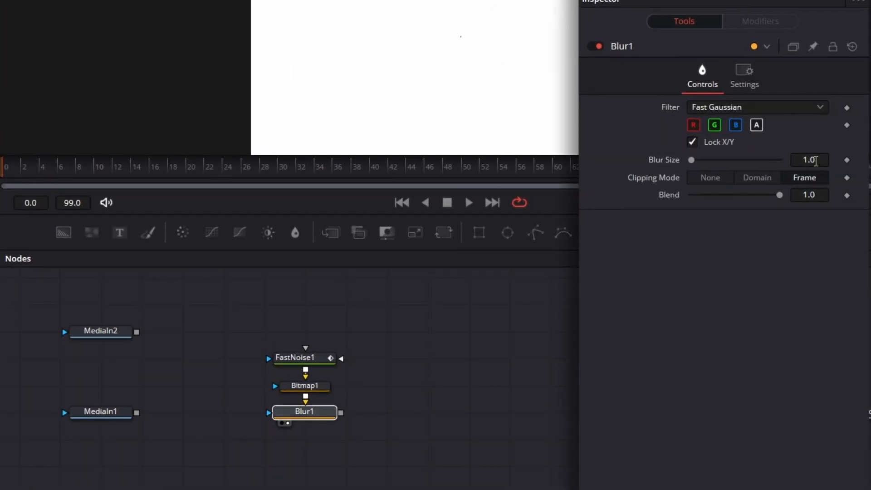
pyautogui.write('10')
pyautogui.write('bit')
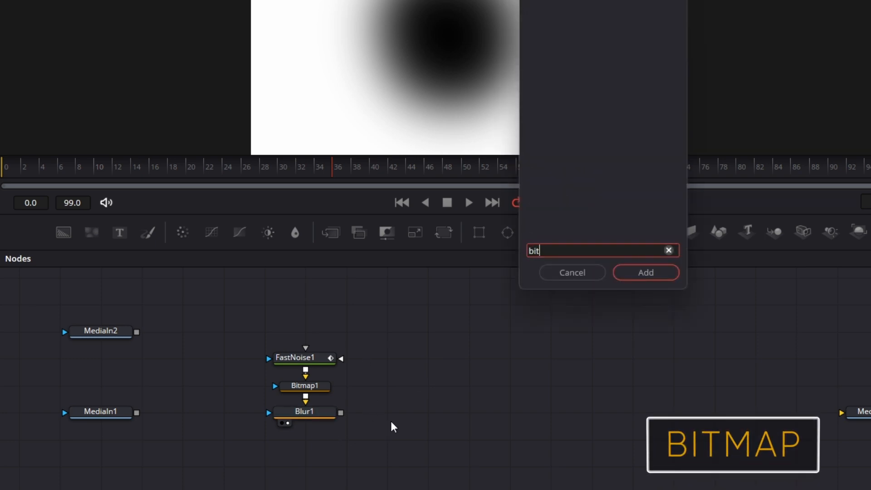
# Add Bitmap2 after Blur1 and choose Merge1's operator for combining both bitmaps
pyautogui.click(646, 273)
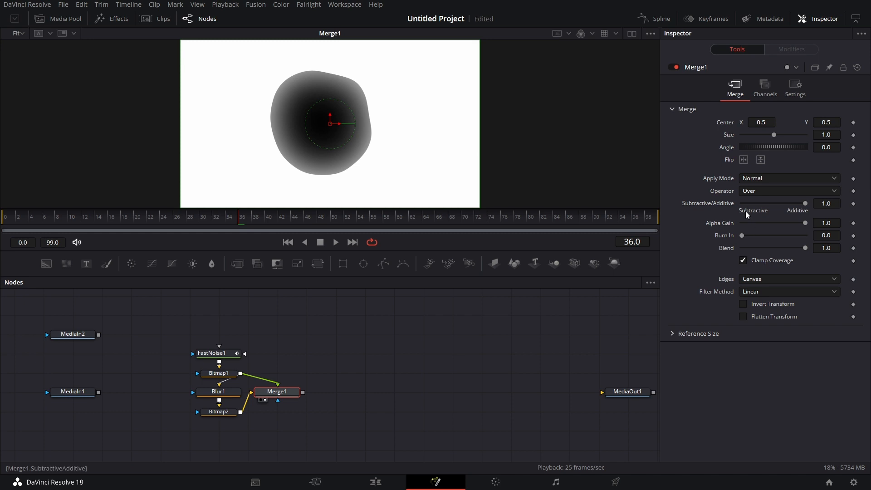
pyautogui.click(786, 191)
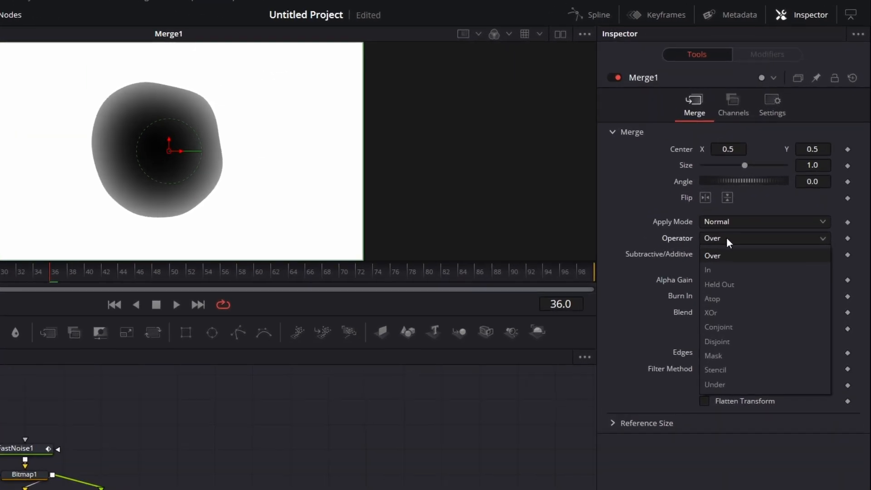
pyautogui.click(711, 313)
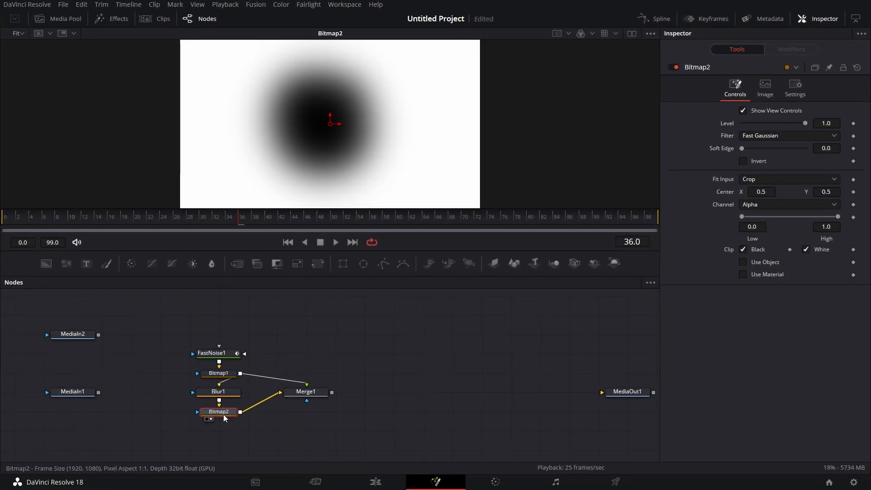
# Set Bitmap2 to key the Luminance channel between 0.25 and 0.26
pyautogui.click(788, 204)
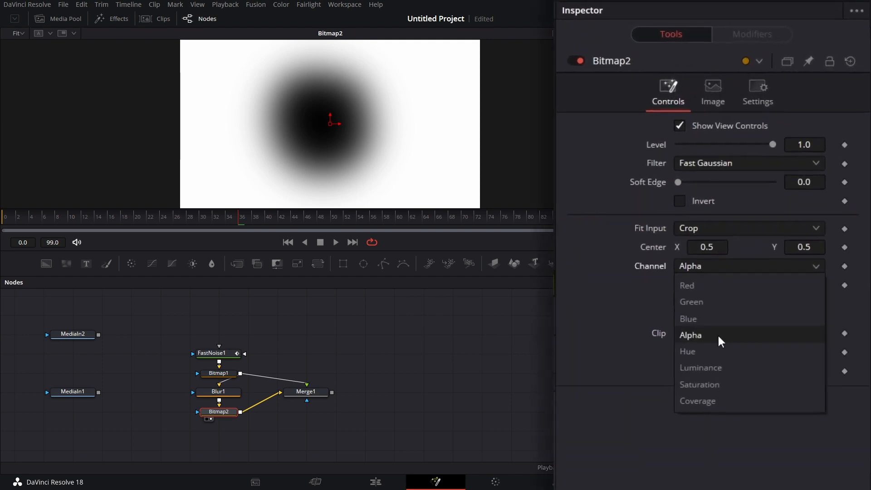
pyautogui.click(701, 367)
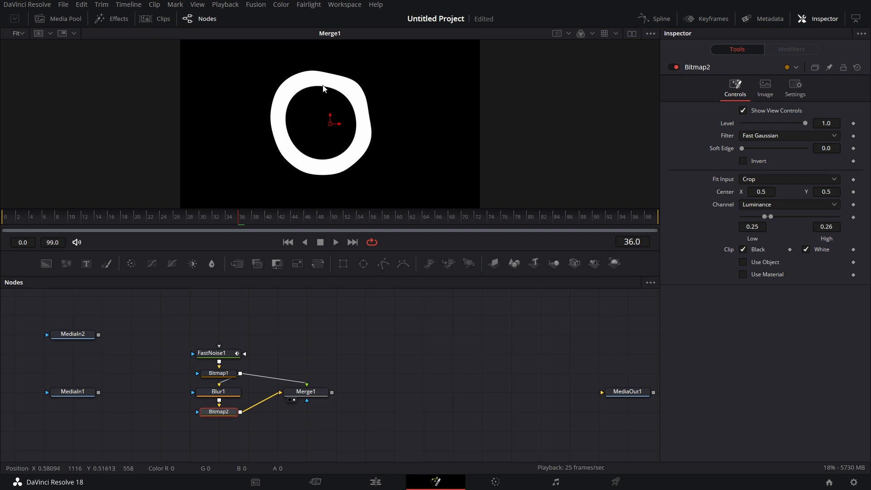
pyautogui.click(305, 391)
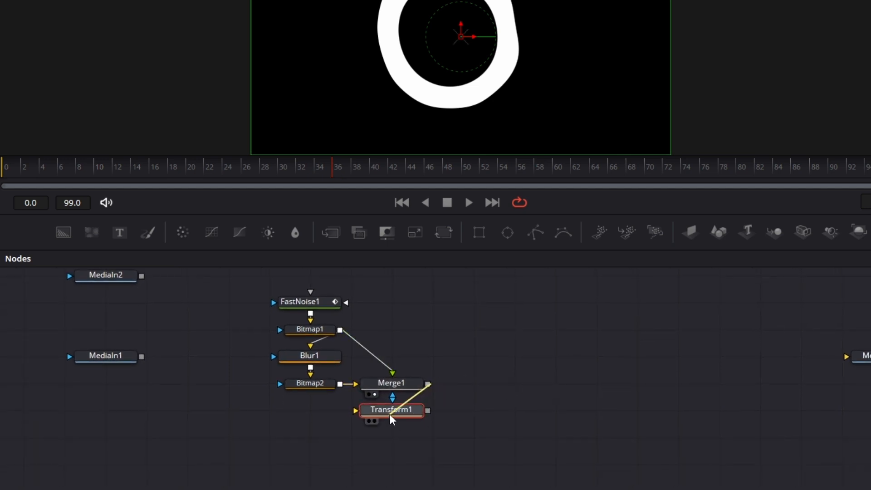
# Open Transform1's settings and set Merge2's operator to In
pyautogui.click(392, 410)
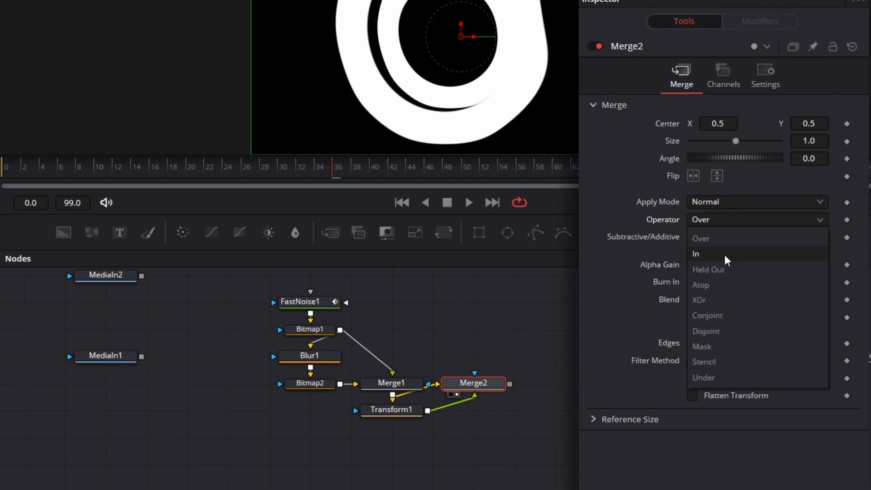
pyautogui.click(699, 300)
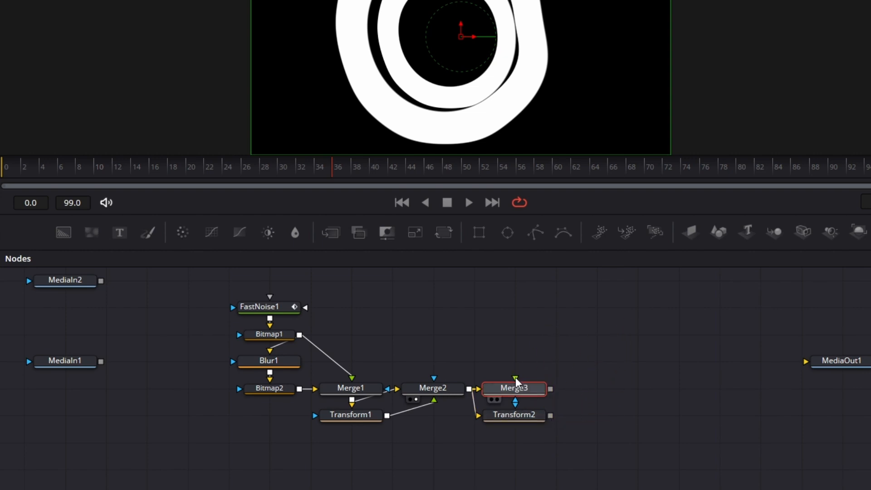
# Set Merge3's operator to Atop and Transform2's size to 2.5
pyautogui.click(514, 388)
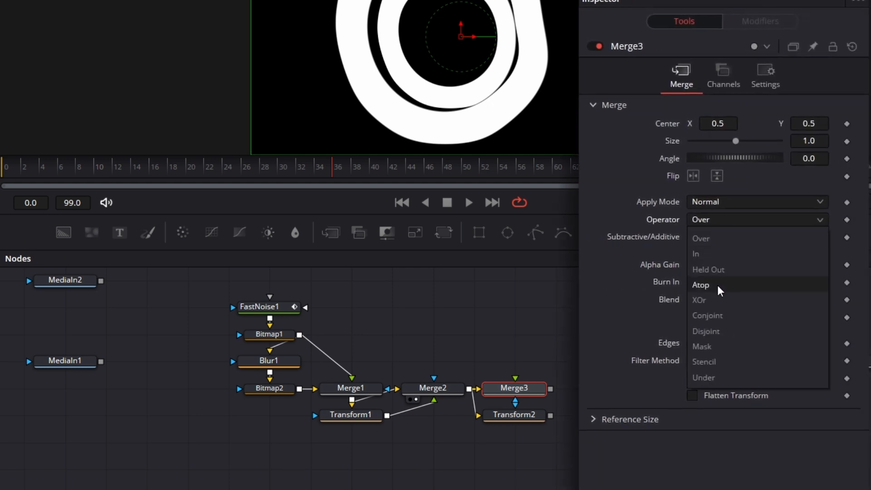
pyautogui.click(699, 300)
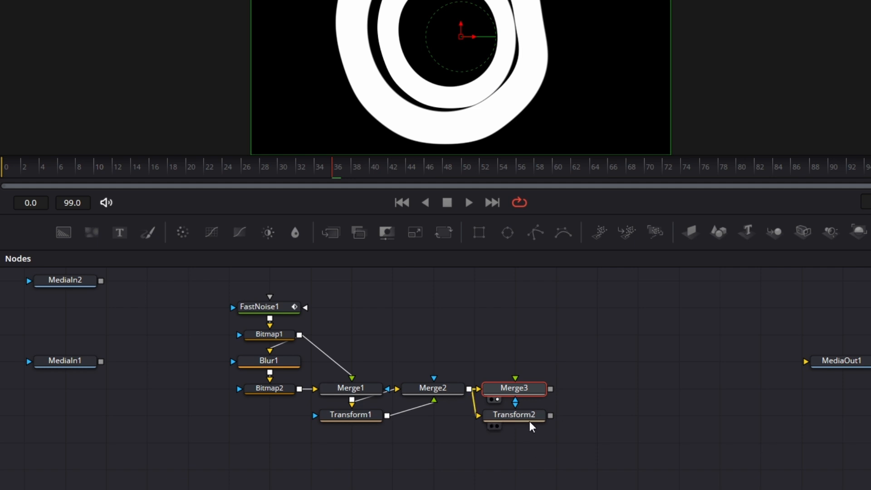
pyautogui.click(513, 414)
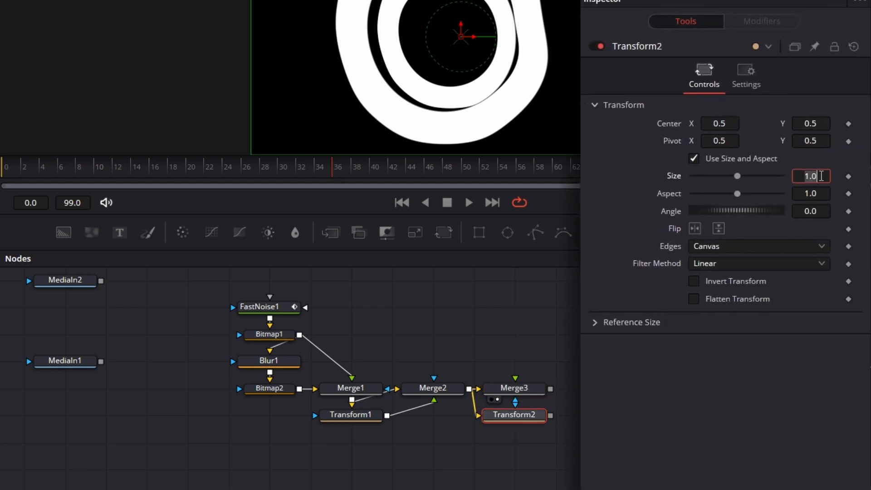
pyautogui.write('3')
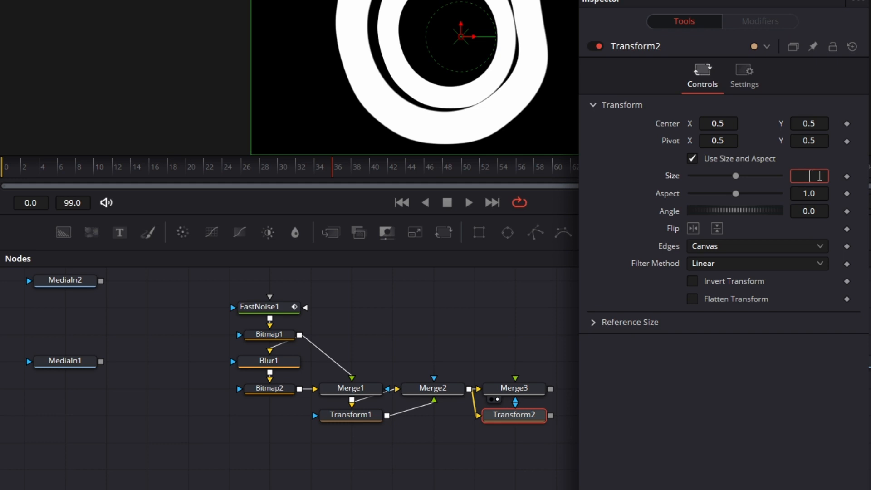
pyautogui.write('2.5')
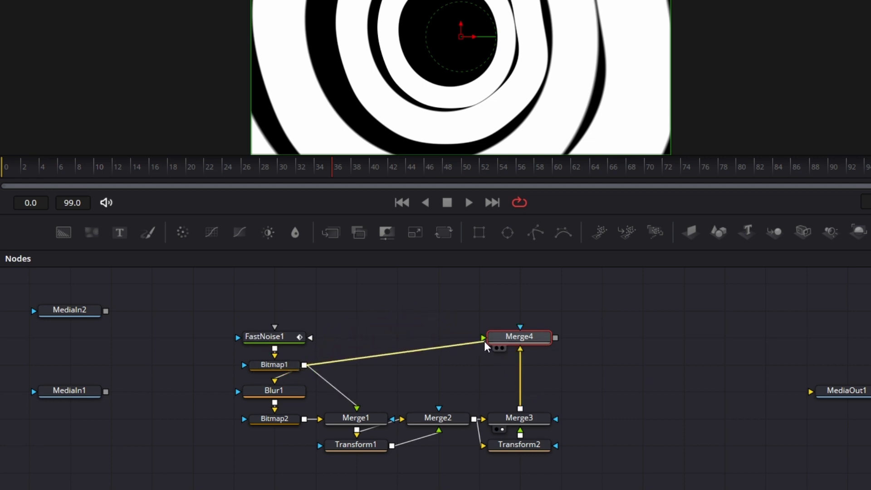
# Set Merge4's Operator to XOr so Bitmap1 and Merge3 form alternating black-and-white rings
pyautogui.click(518, 337)
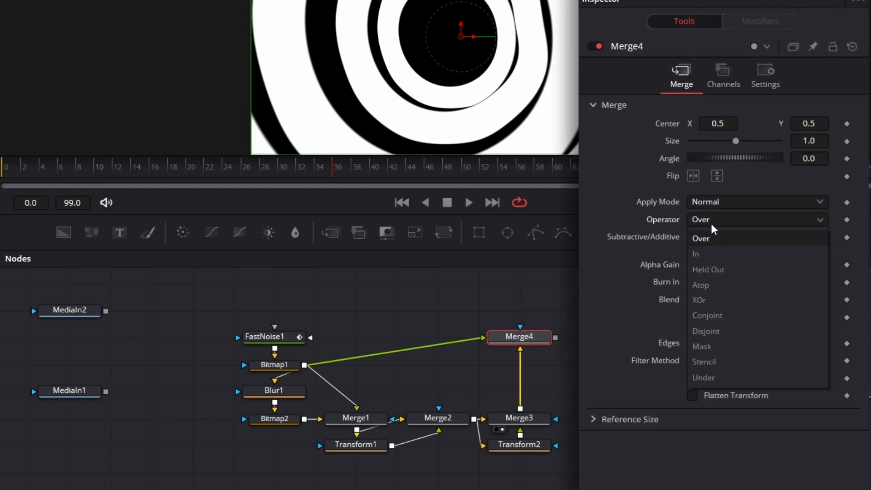
pyautogui.click(699, 300)
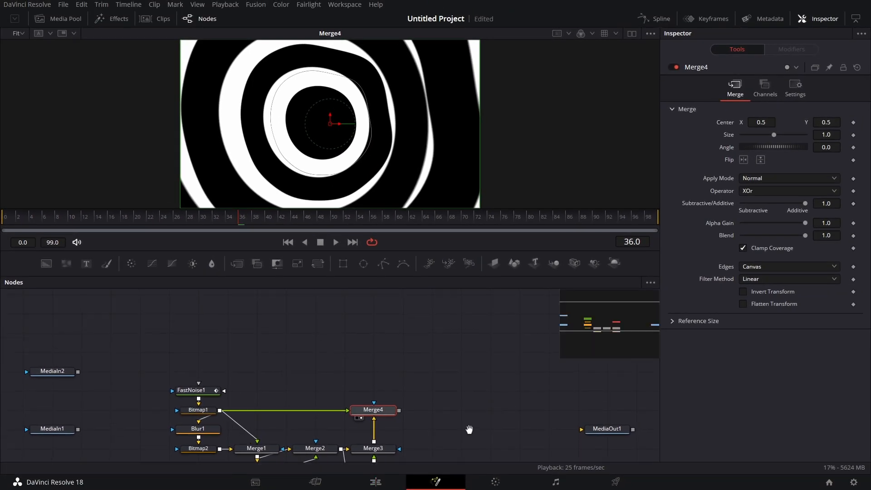
pyautogui.click(110, 332)
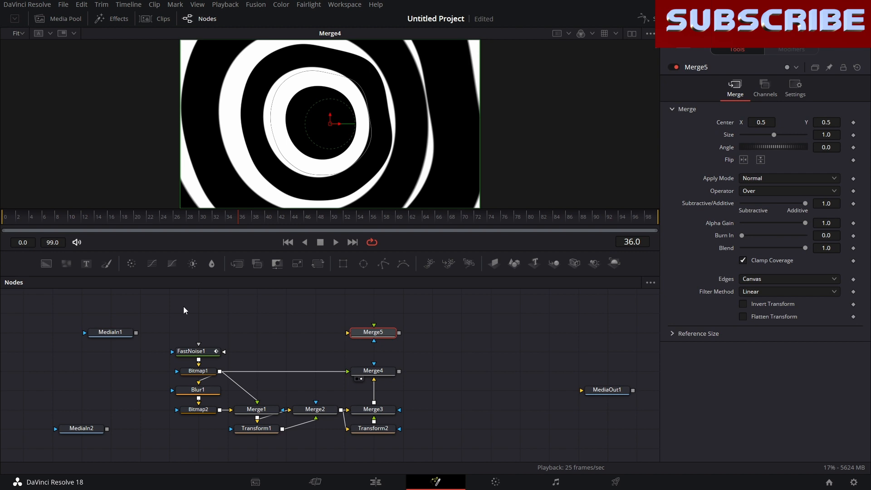
# Use Merge4's rings as Merge5's mask over black Background1 and MediaIn1, then view Merge5
pyautogui.click(432, 332)
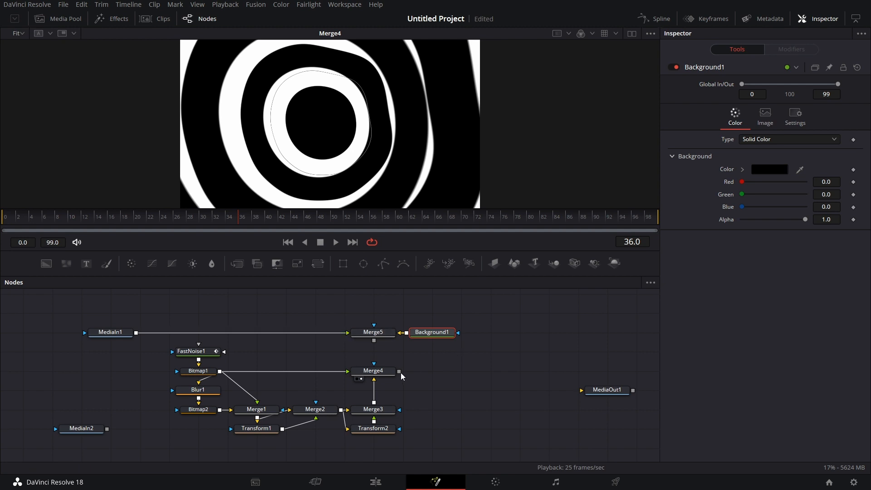
pyautogui.moveTo(403, 366)
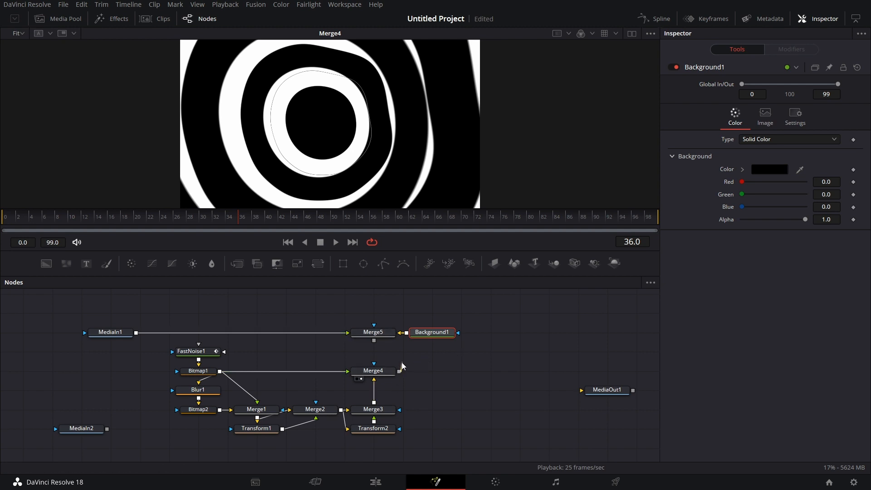
pyautogui.moveTo(373, 325)
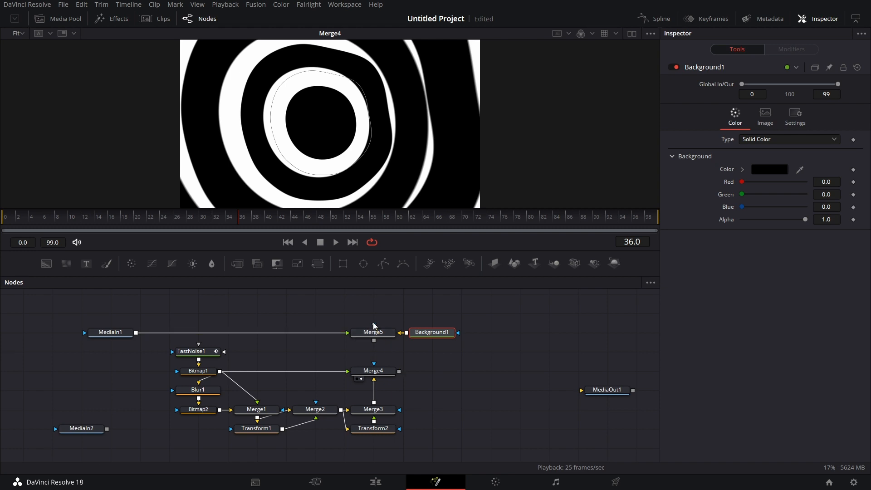
pyautogui.click(373, 332)
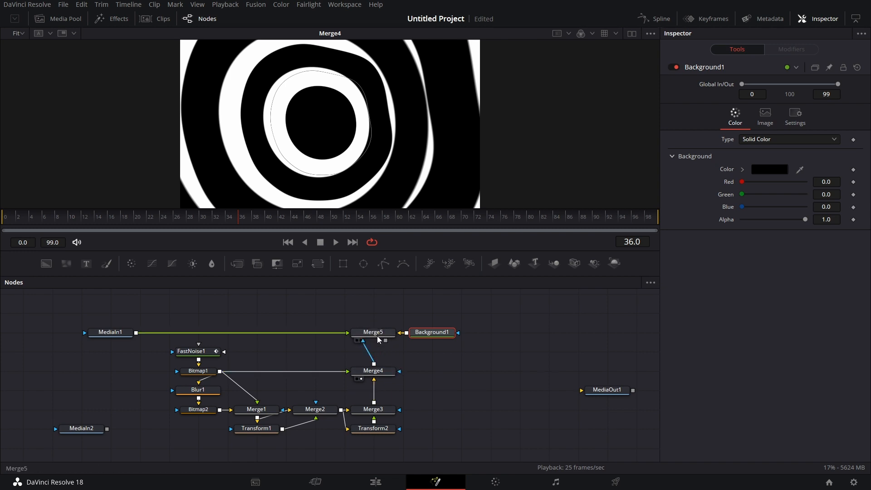
pyautogui.click(374, 332)
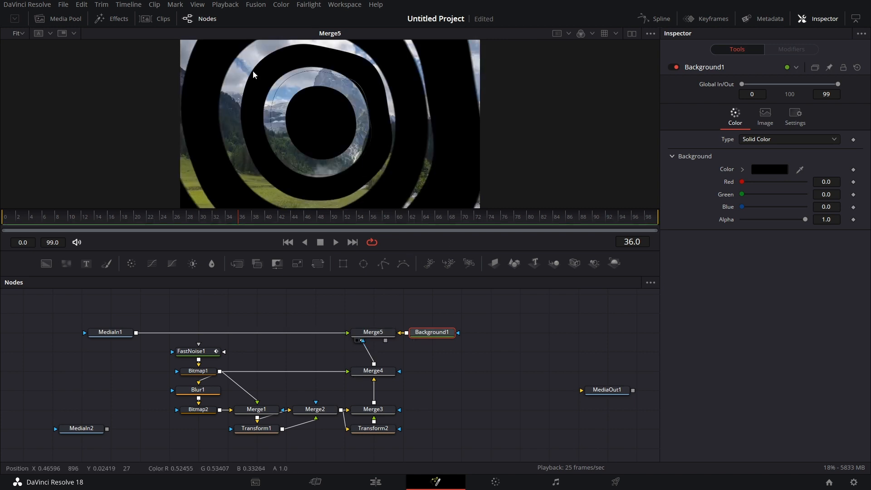
pyautogui.moveTo(471, 364)
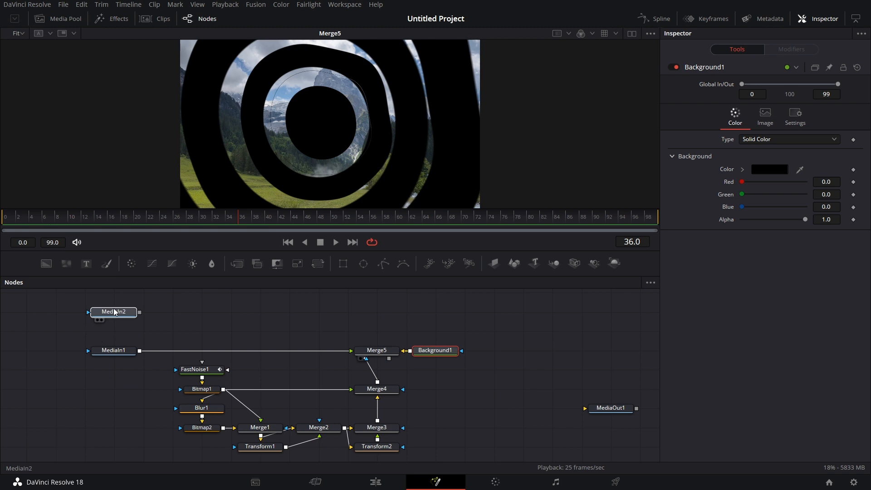
pyautogui.click(113, 312)
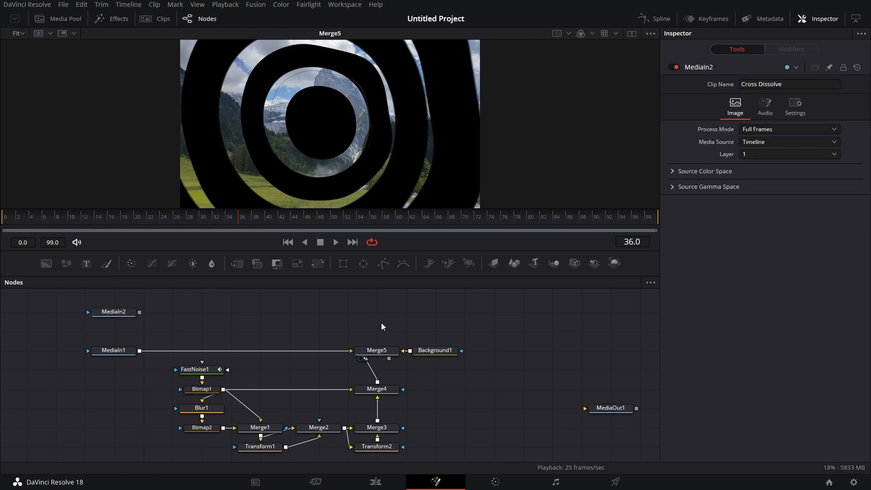
# Add DropShadow1 after Merge5, layer it over MediaIn2 in Merge6, and view MediaOut1
pyautogui.write('bitm')
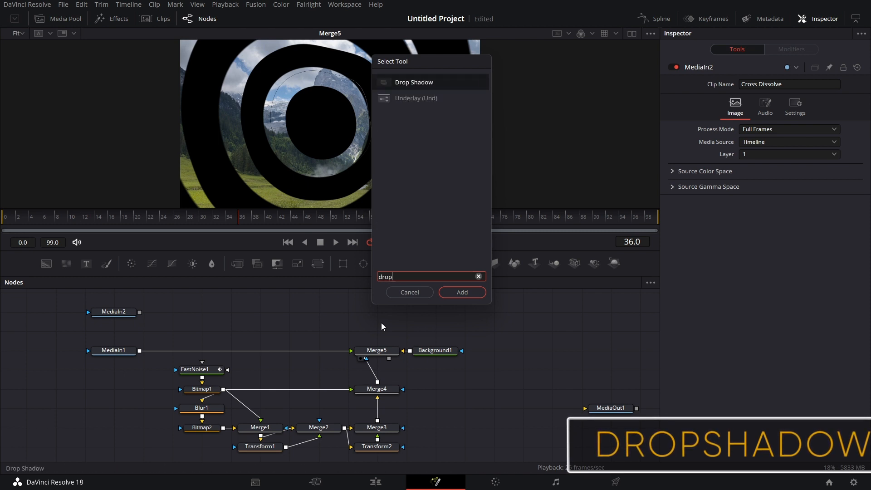
pyautogui.click(461, 292)
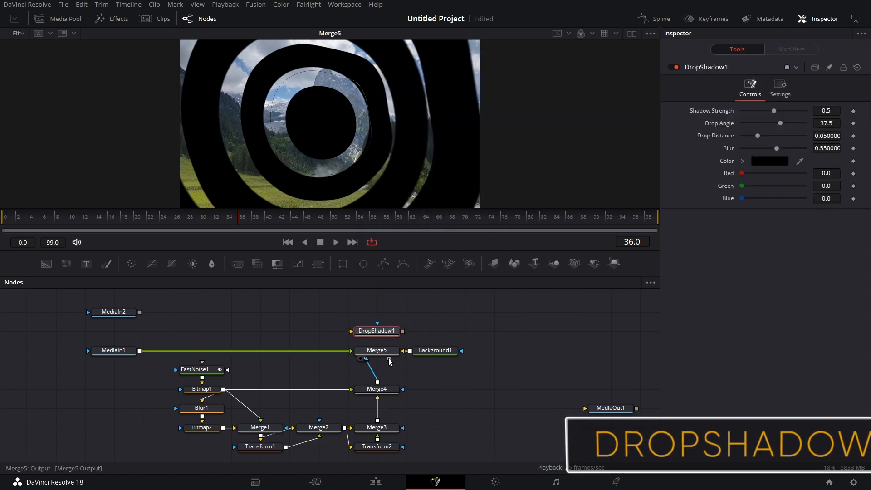
pyautogui.click(376, 331)
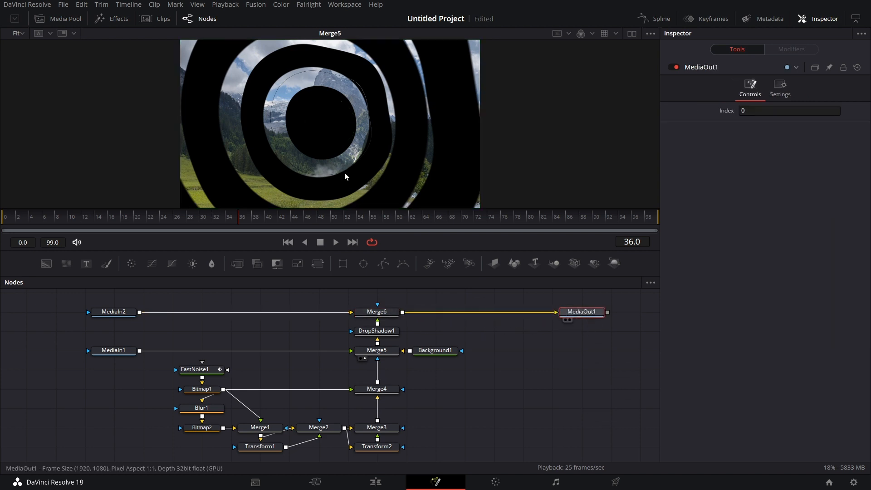
pyautogui.click(582, 312)
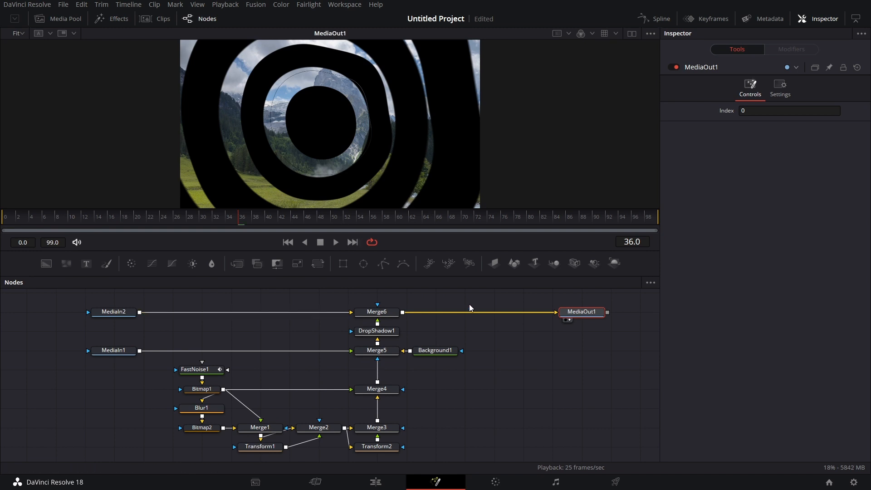
# Rewind to the wipe's first frame showing the full landscape and start playback
pyautogui.click(435, 350)
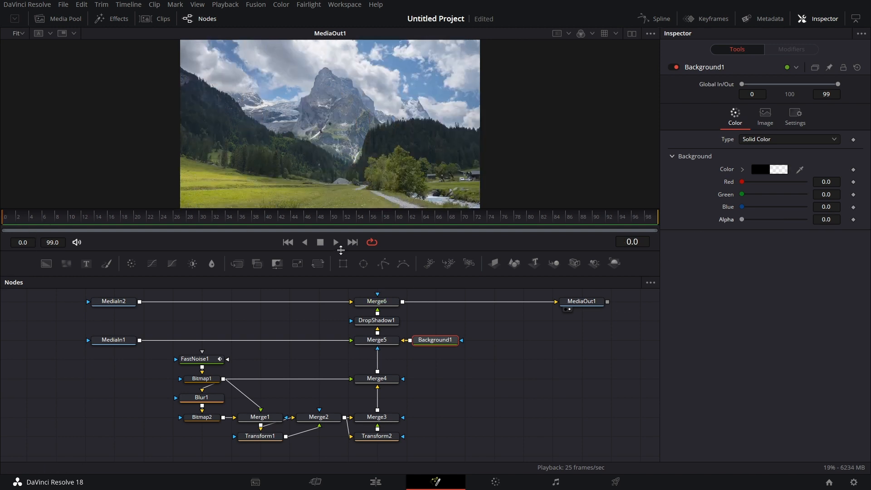
pyautogui.click(335, 242)
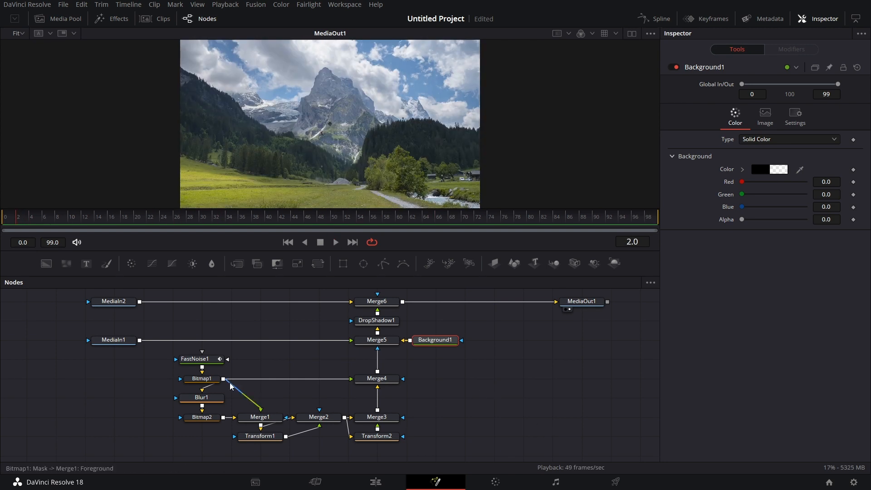
pyautogui.click(200, 359)
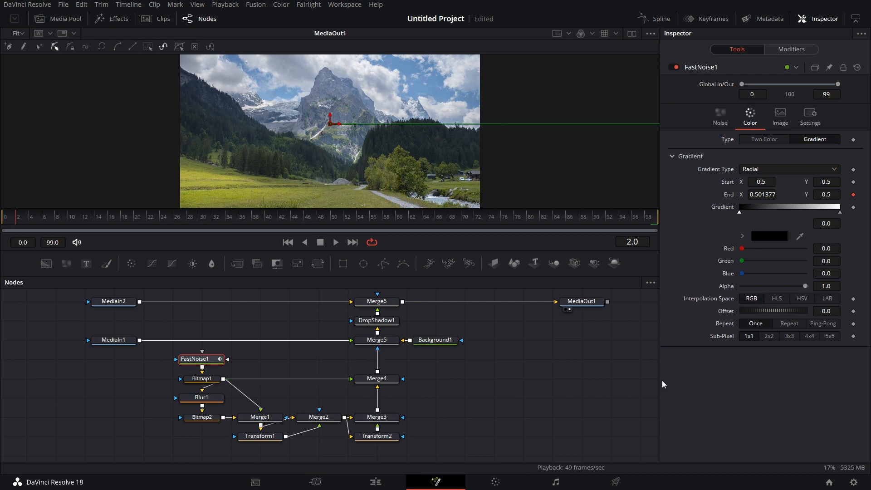
# Set FastNoise1's Seethe Rate to 0.2 and preview the wipe revealing the deer clip
pyautogui.click(720, 114)
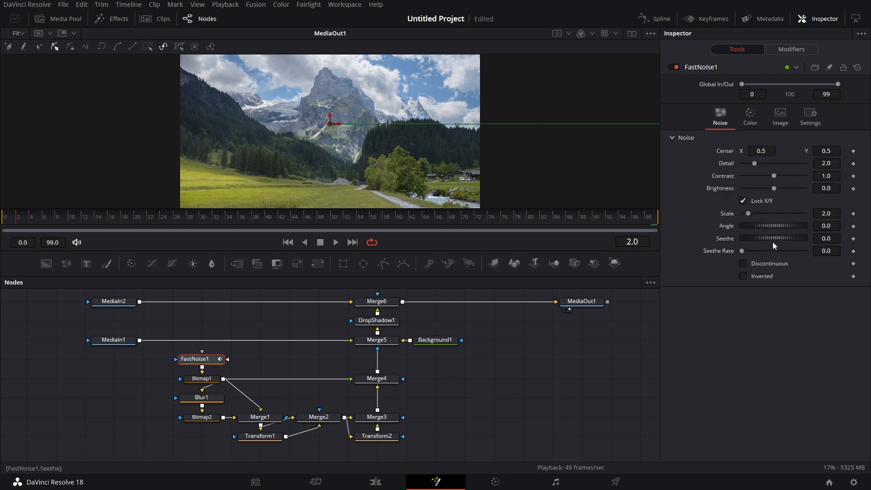
pyautogui.click(826, 251)
pyautogui.write('0.2')
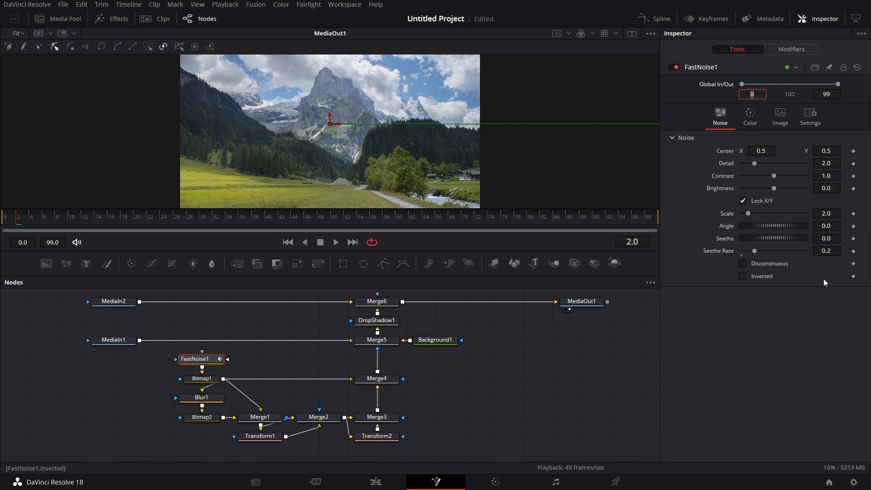
pyautogui.click(288, 242)
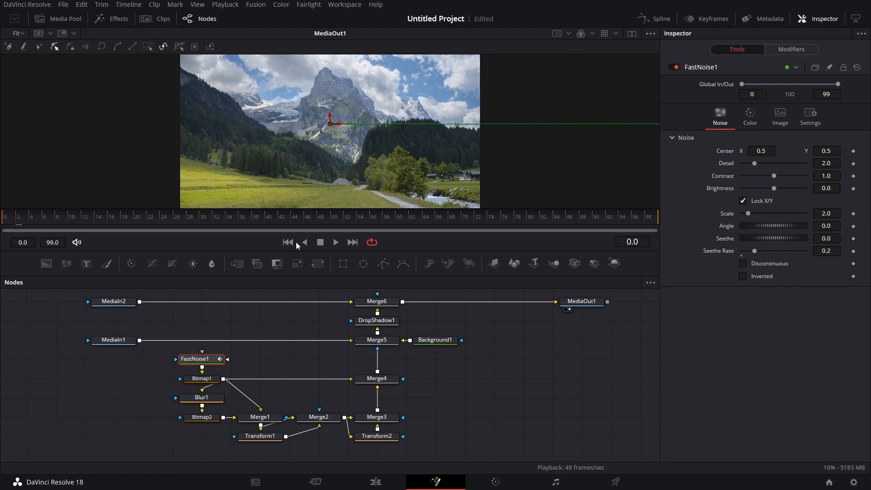
pyautogui.click(335, 242)
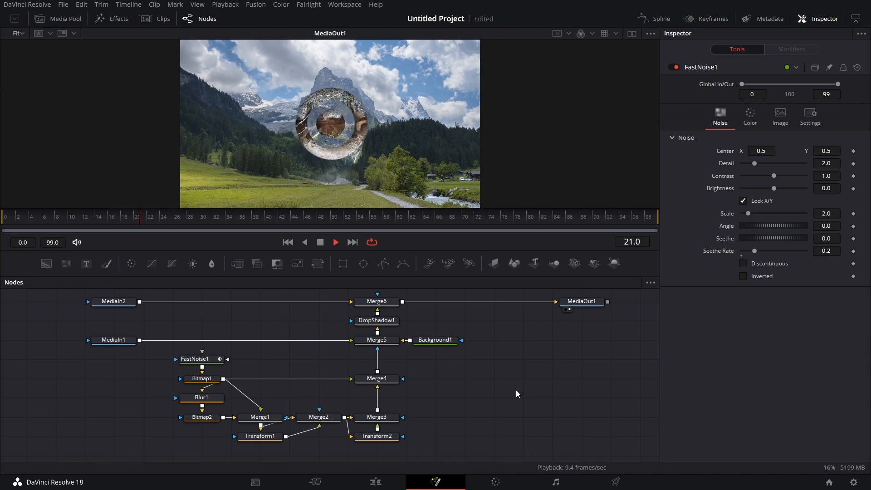
pyautogui.click(110, 216)
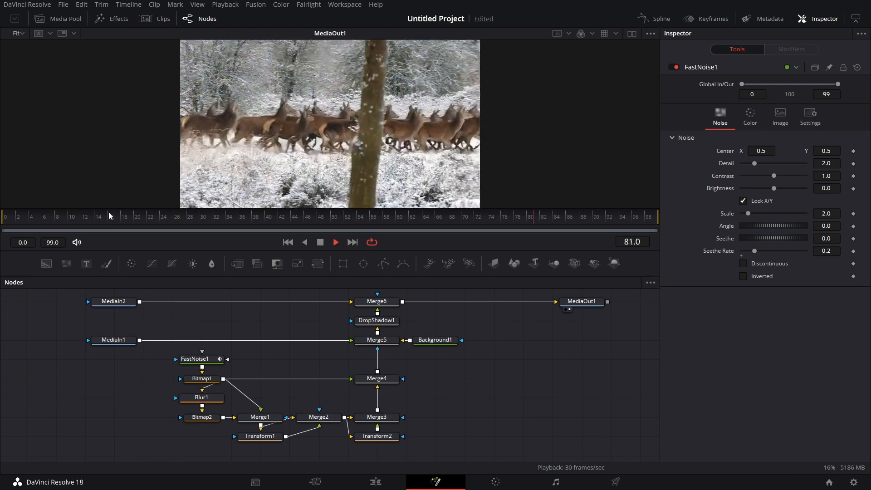
pyautogui.click(289, 242)
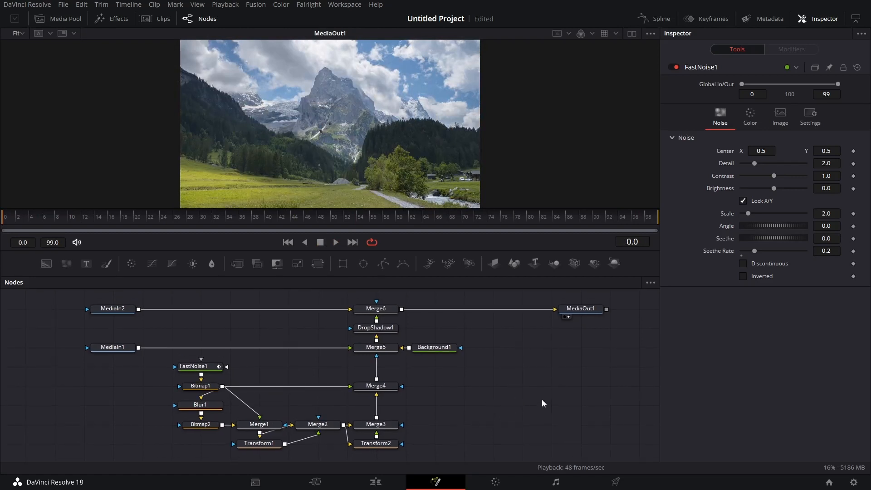
pyautogui.moveTo(423, 443)
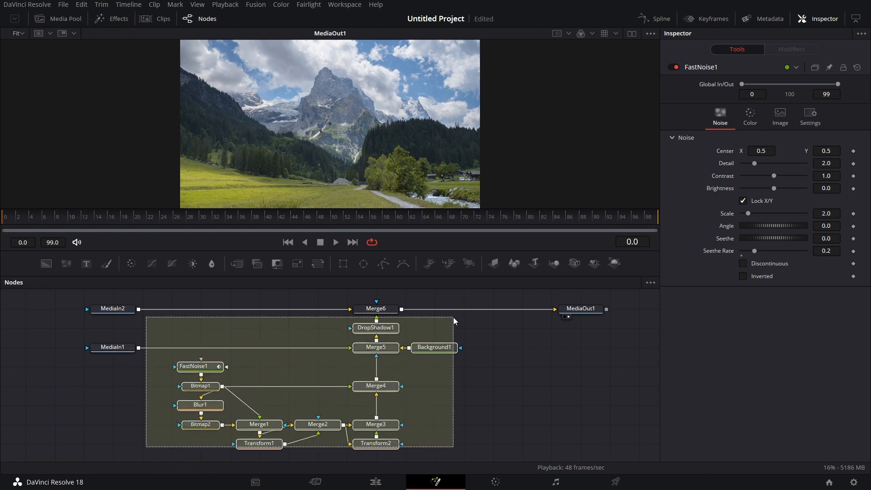
# Create a macro from the selected ring-wipe nodes through the right-click Macro menu
pyautogui.rightClick(375, 309)
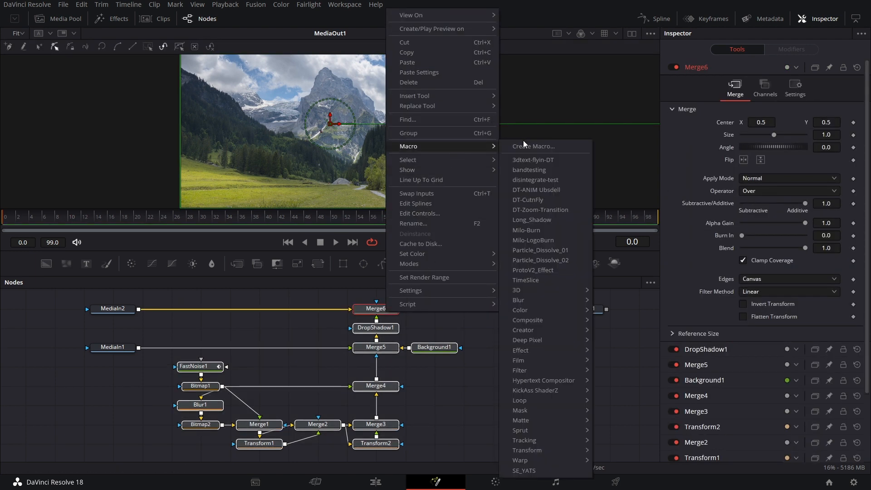
pyautogui.click(532, 146)
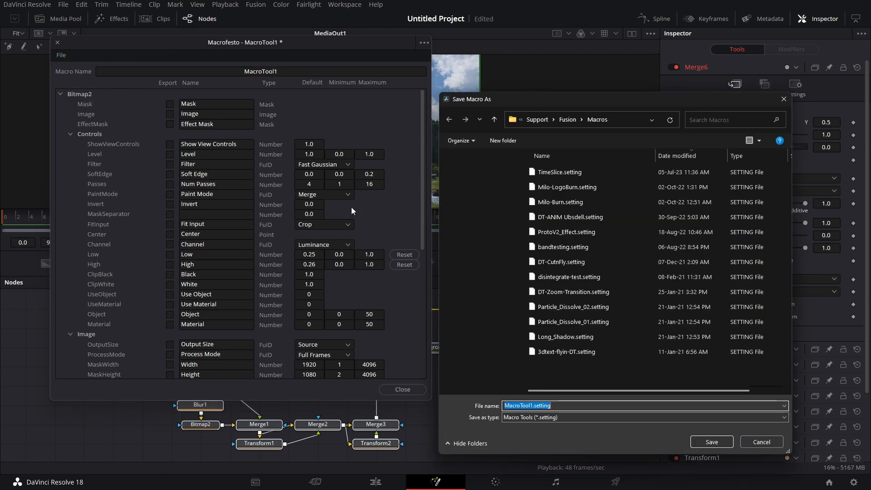
# Save the macro as 'warpy circle wipe' in Templates > Edit > Transitions and close Macrofesto
pyautogui.click(492, 119)
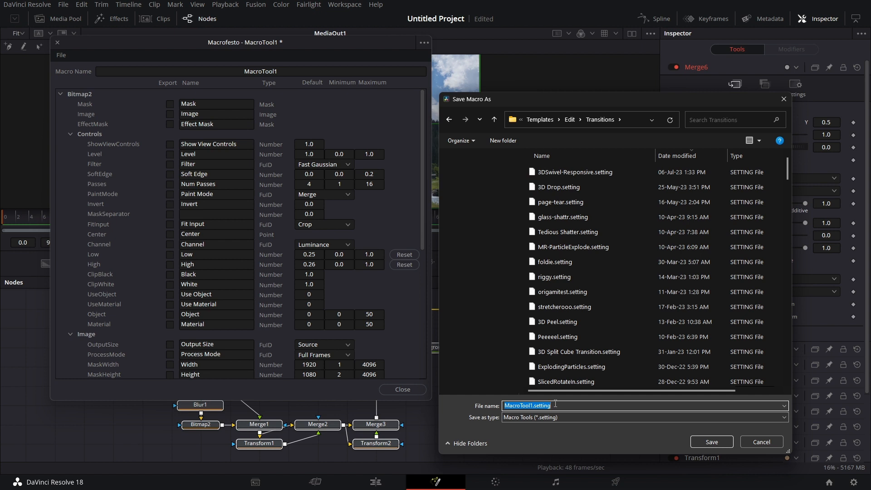
pyautogui.write('warp')
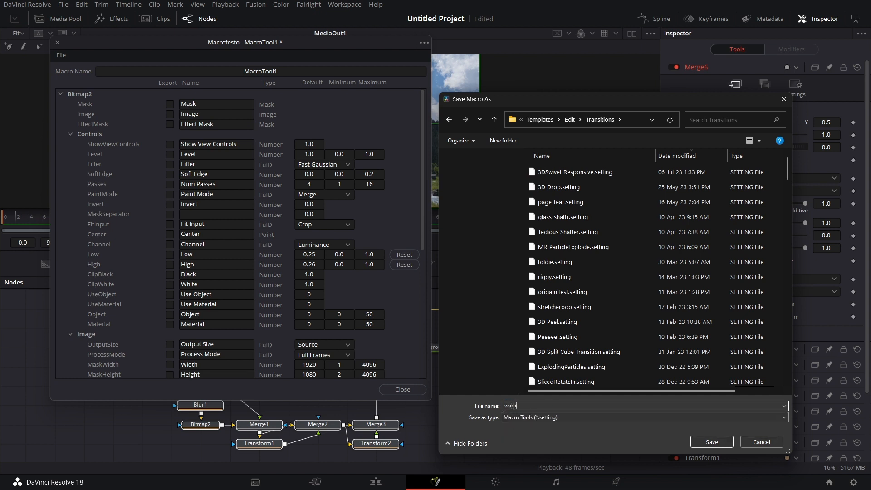
pyautogui.write('y circ')
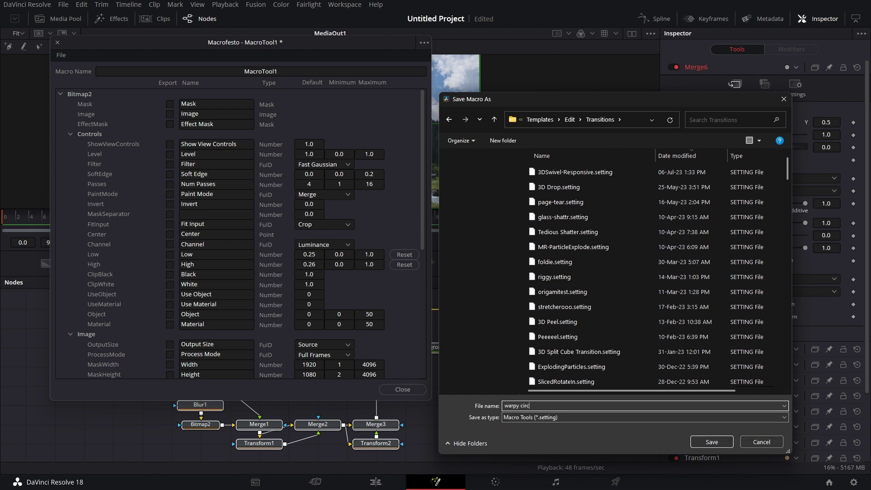
pyautogui.write('le wipe')
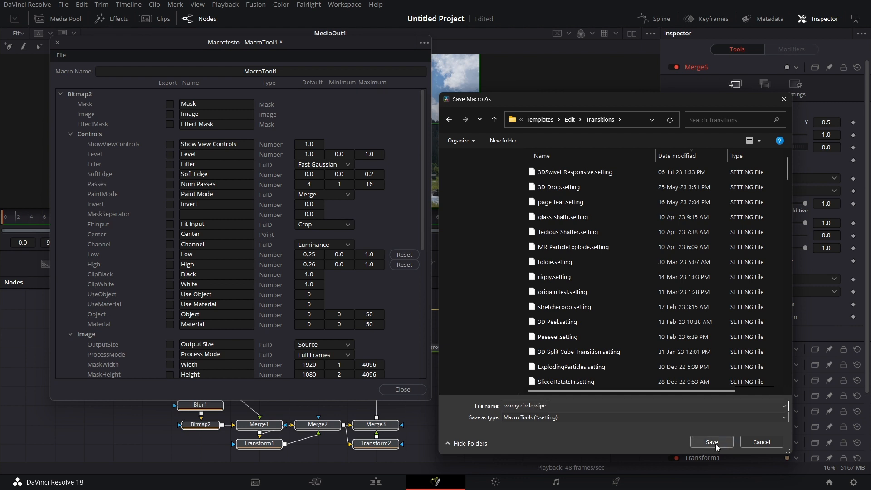
pyautogui.click(711, 442)
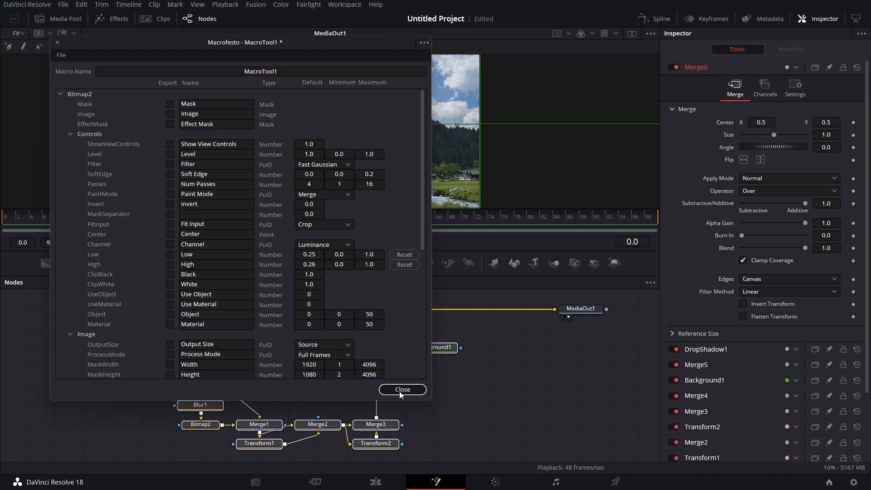
pyautogui.click(402, 389)
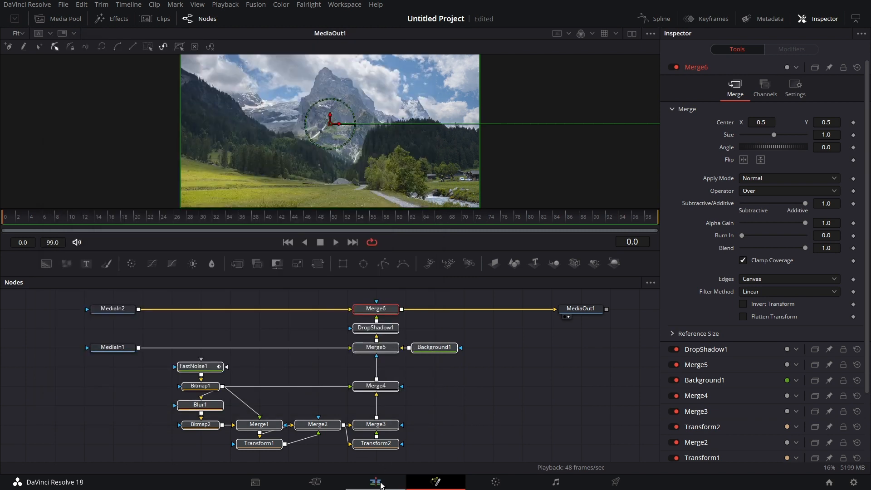
# Put 'warpy circle wipe' between path-44702.mp4 and Deer - 1948.mp4, then check its Duration
pyautogui.click(376, 482)
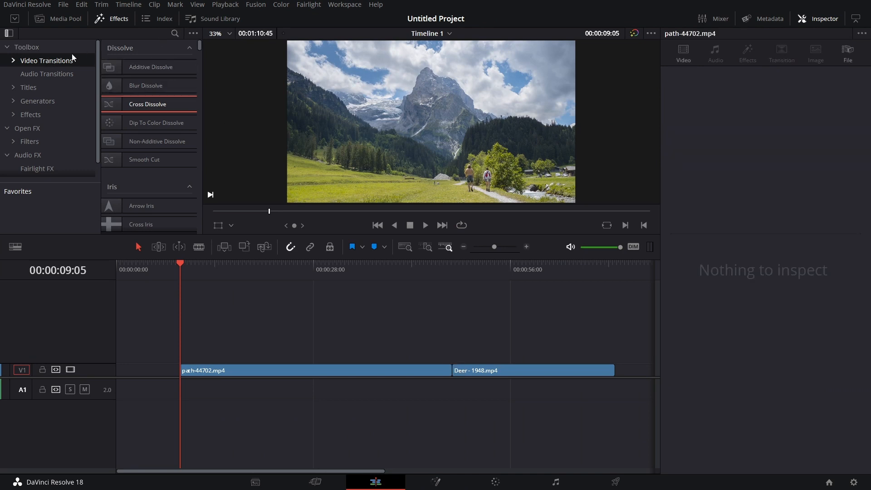
pyautogui.click(175, 33)
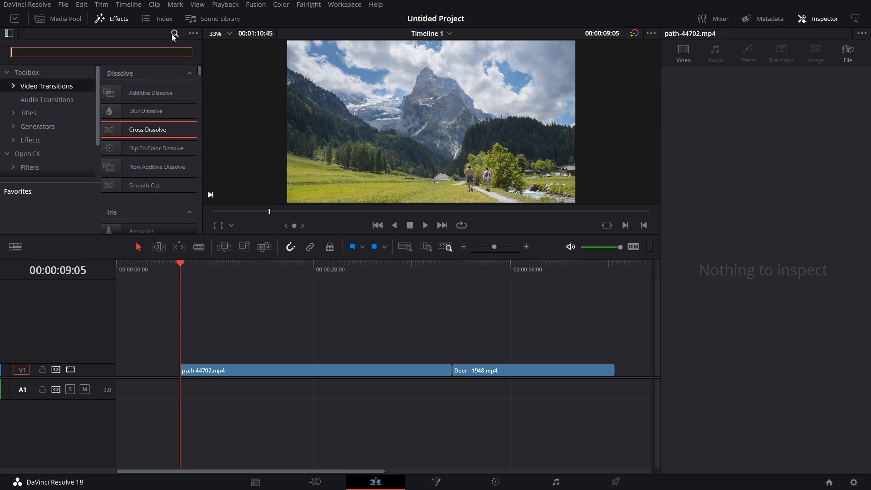
pyautogui.write('warpy')
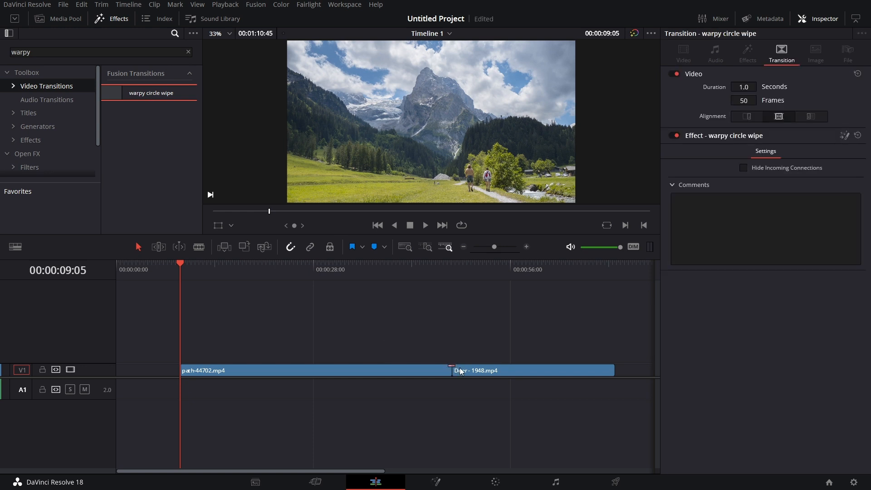
pyautogui.click(743, 87)
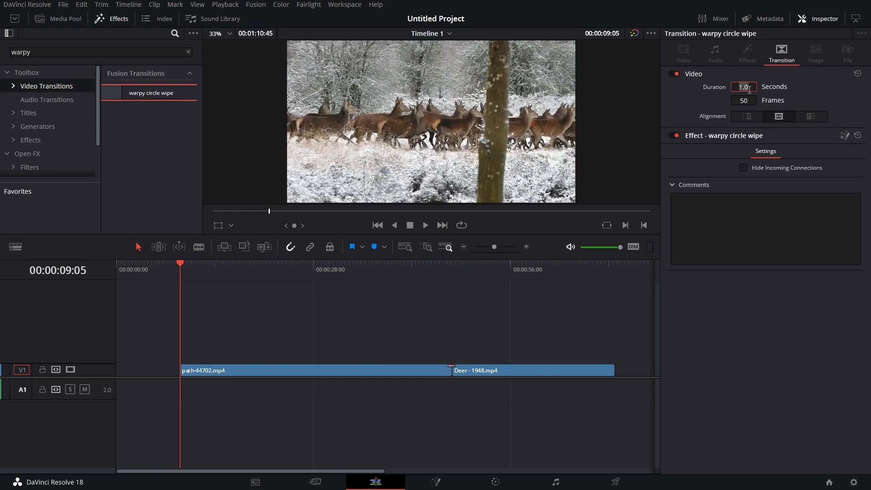